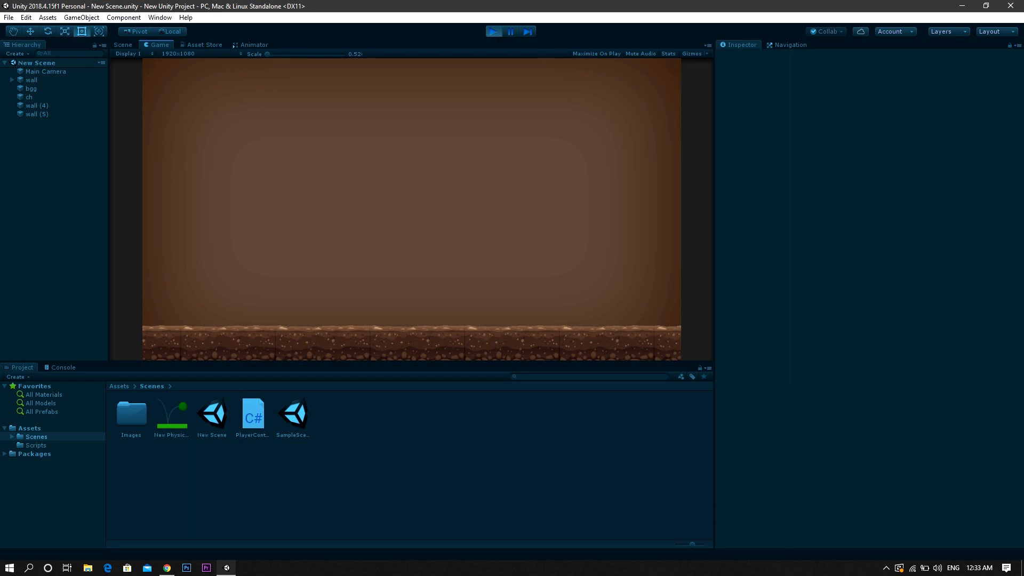
# Step: Play-test with Main Camera parented under 'ch', then exit Play mode
pyautogui.click(122, 44)
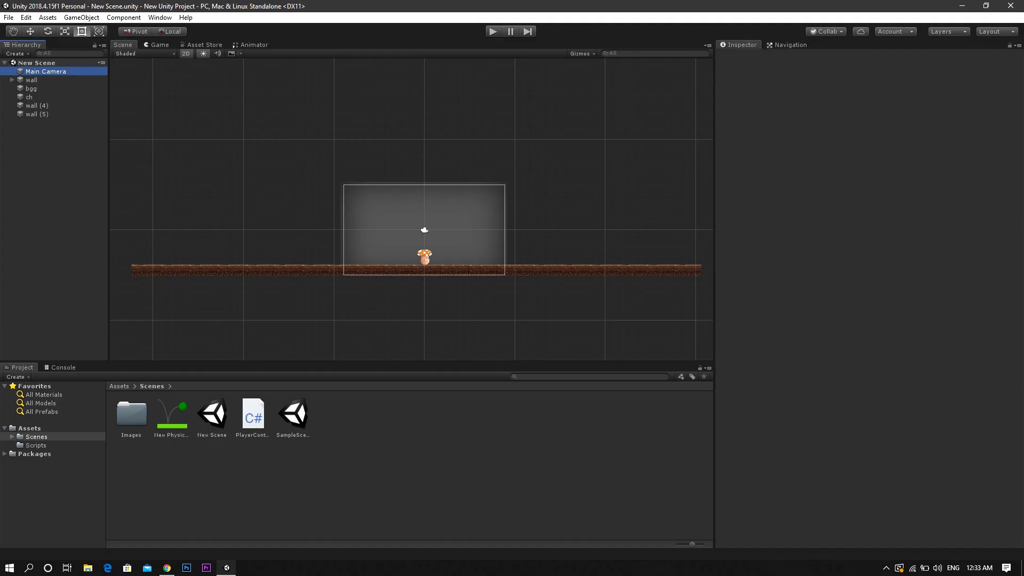
pyautogui.click(30, 97)
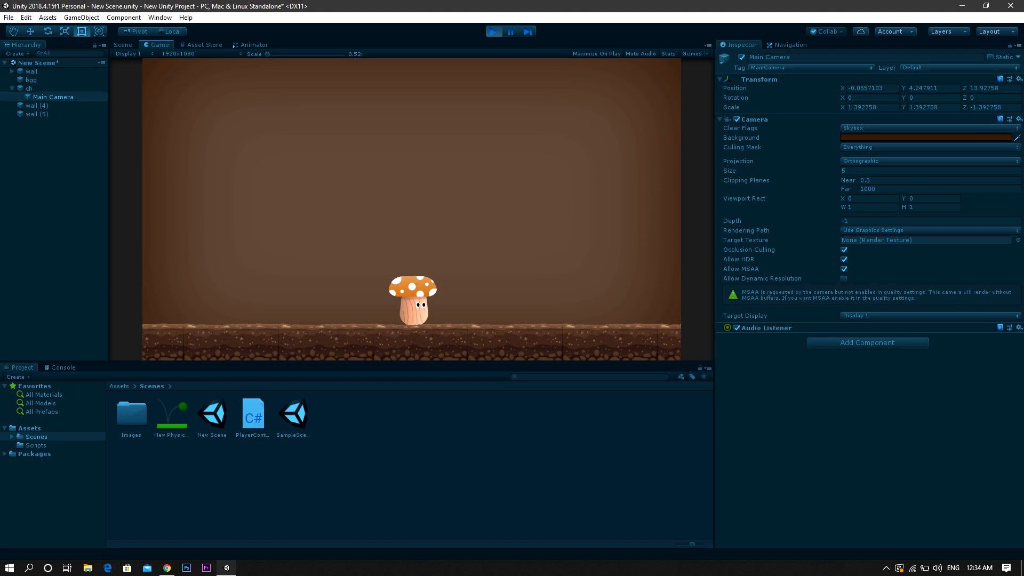
pyautogui.click(122, 44)
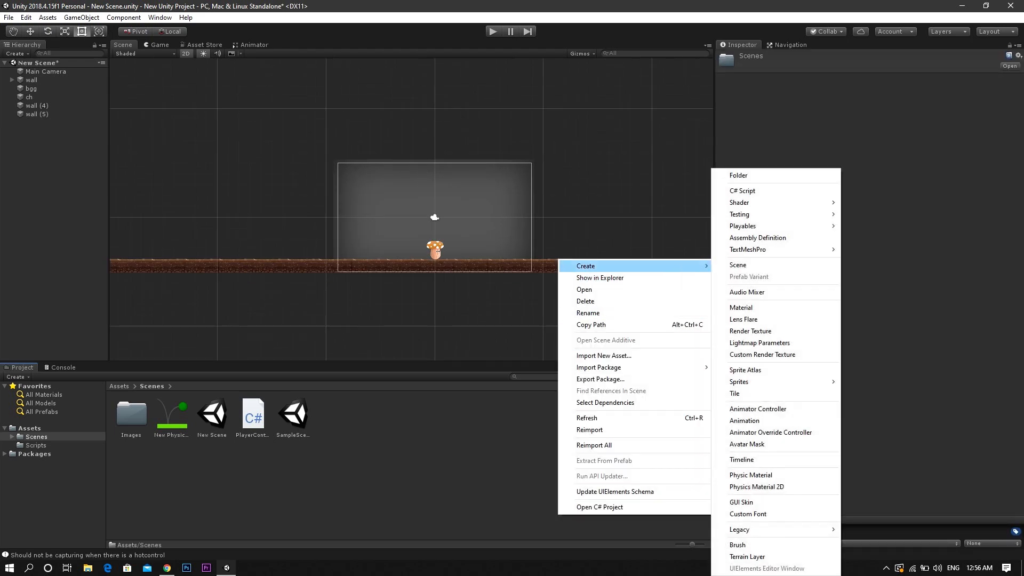
# Step: Create a C# script named CameraFollow in Scenes and open it in Visual Studio
pyautogui.click(742, 190)
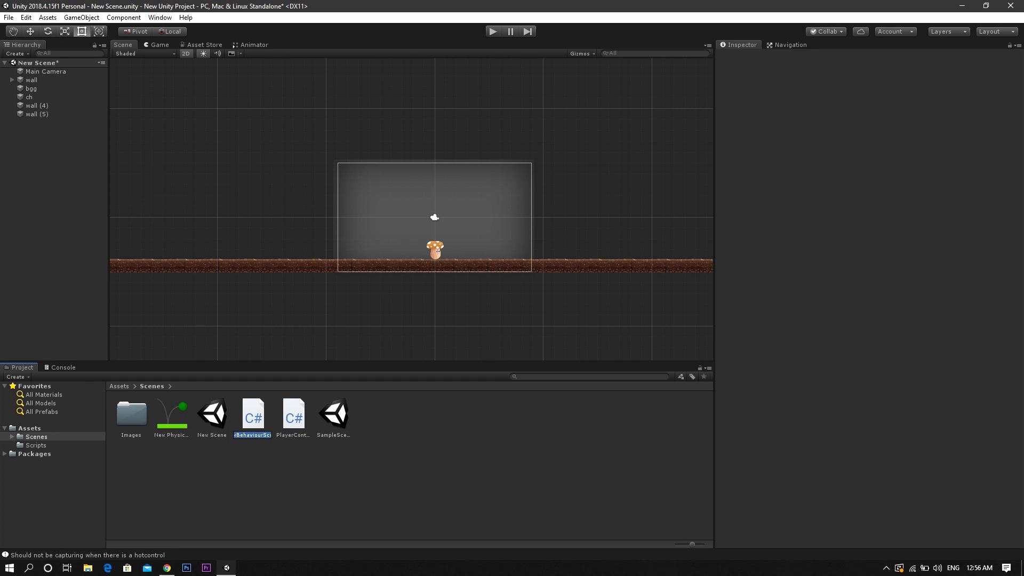
pyautogui.write('CameraFollo')
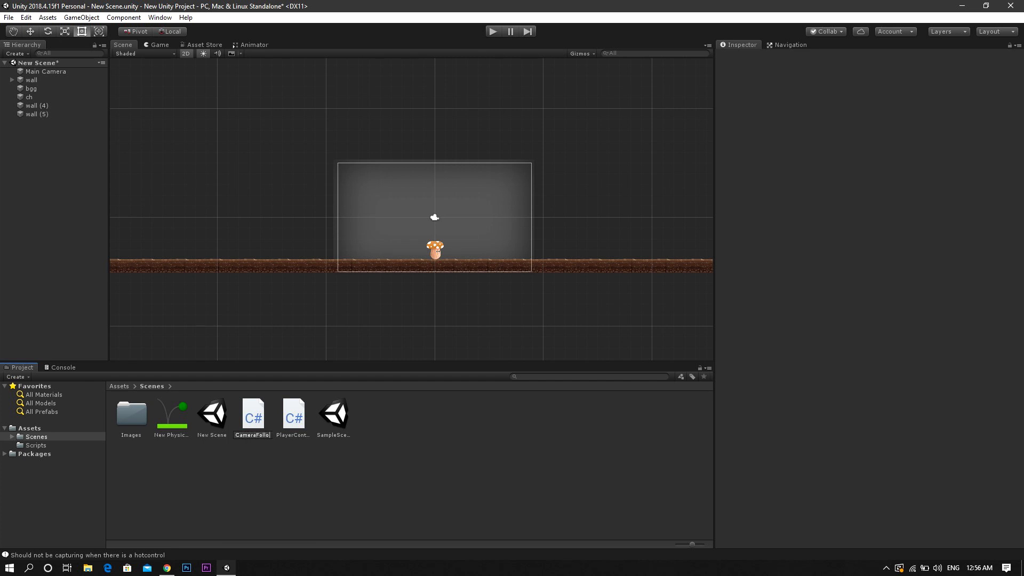
pyautogui.click(171, 414)
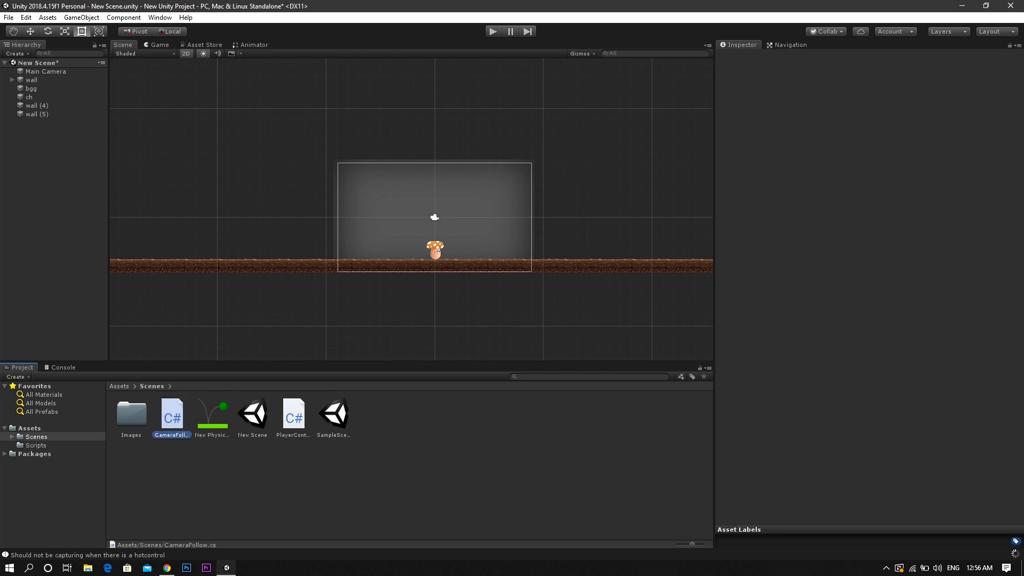
pyautogui.doubleClick(172, 413)
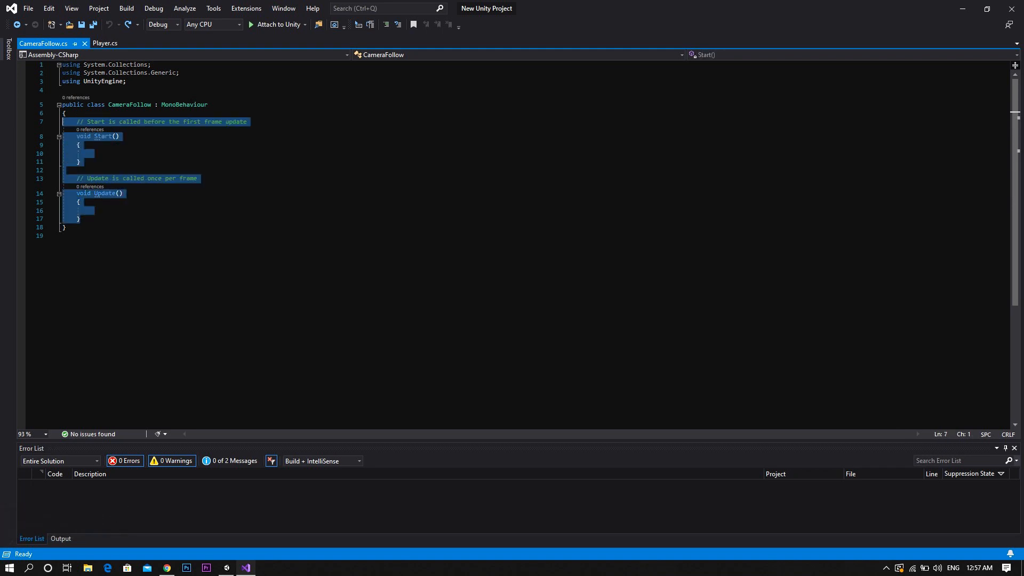
# Step: Delete the Start and Update methods and declare 'public Transform Player;'
pyautogui.press('Delete')
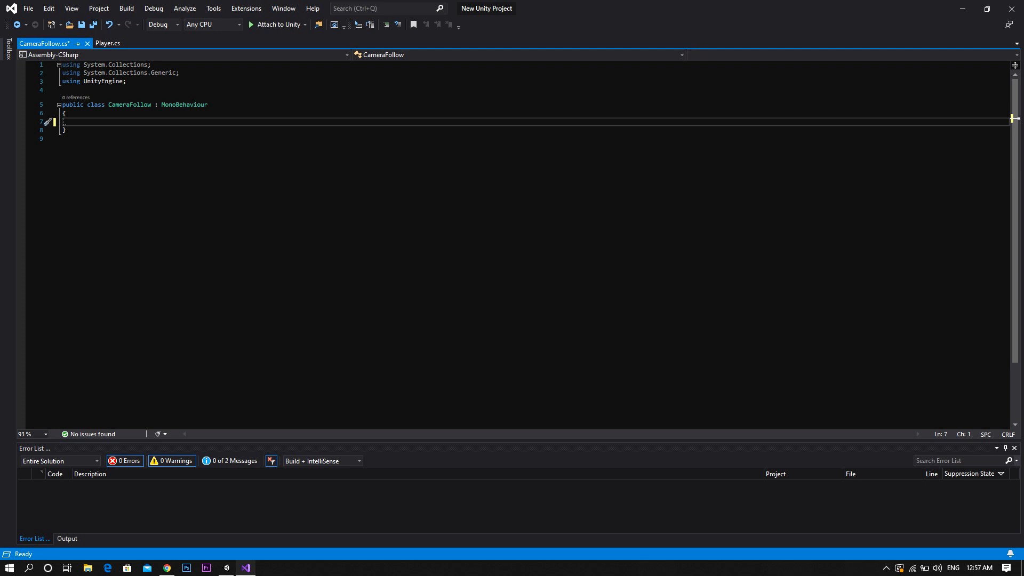
pyautogui.write('public')
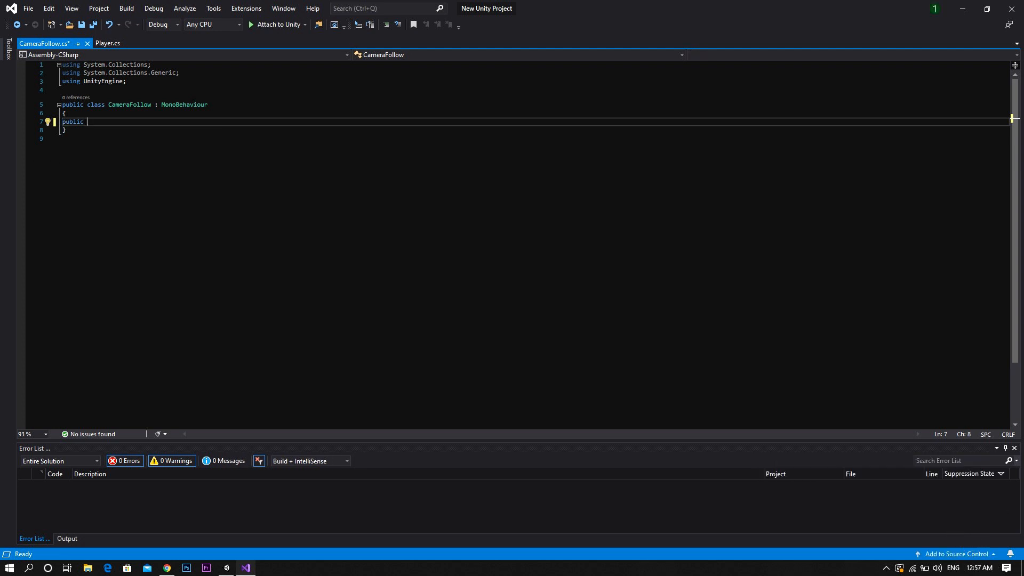
pyautogui.write('Transform')
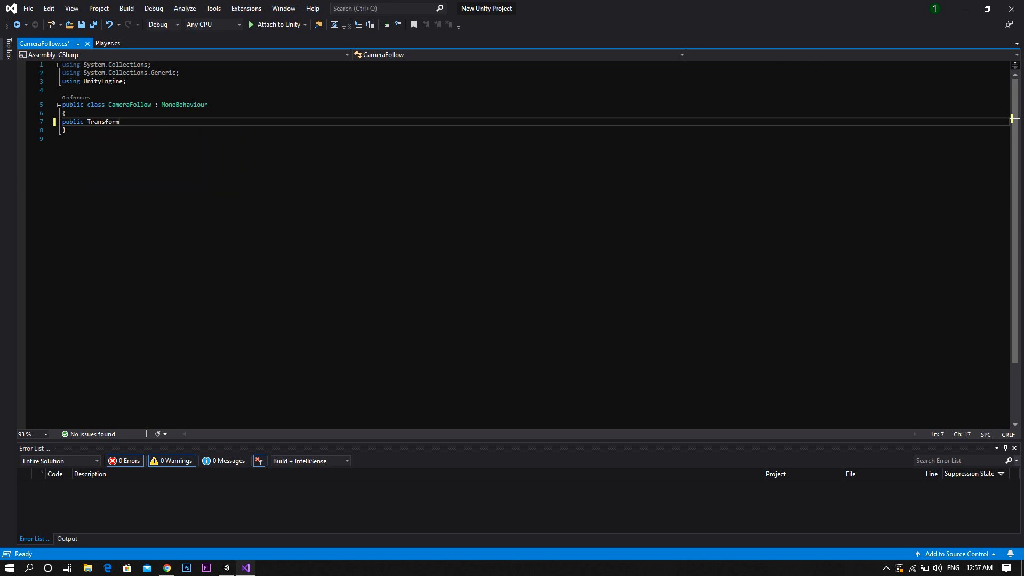
pyautogui.write('P1')
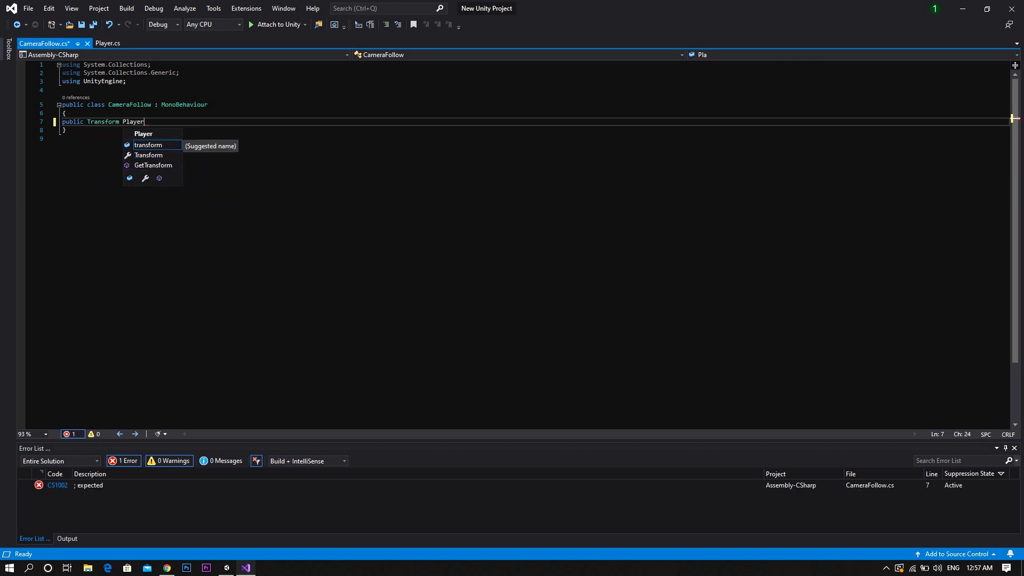
pyautogui.write(';')
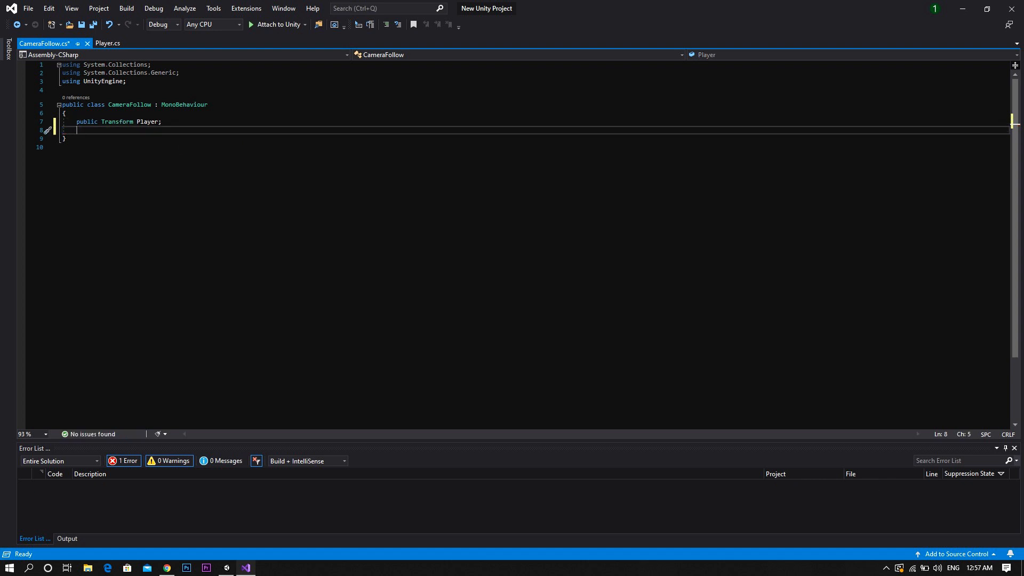
# Step: Declare 'public float FollowSpeed;' below the Player field
pyautogui.write('public')
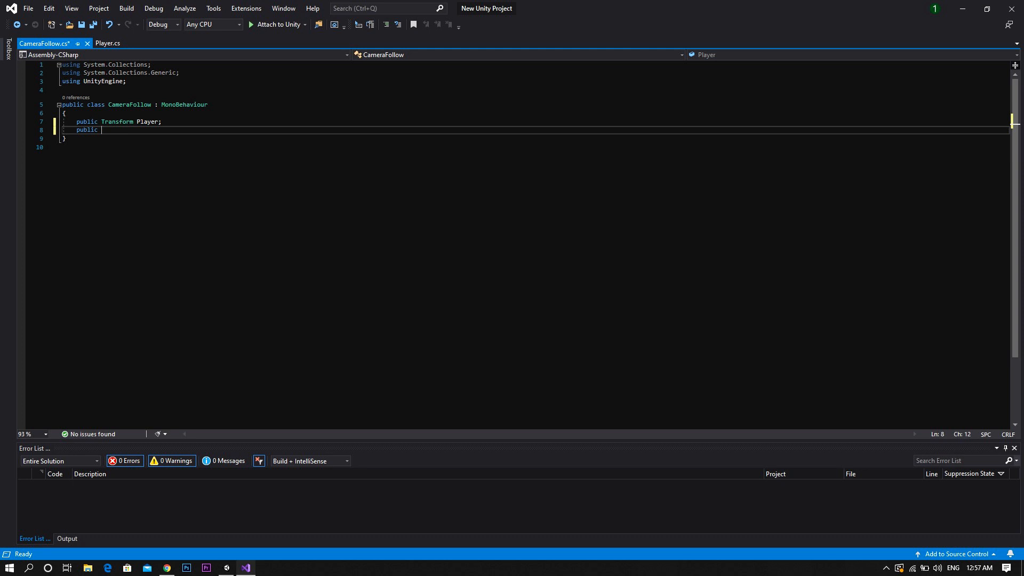
pyautogui.write('float D')
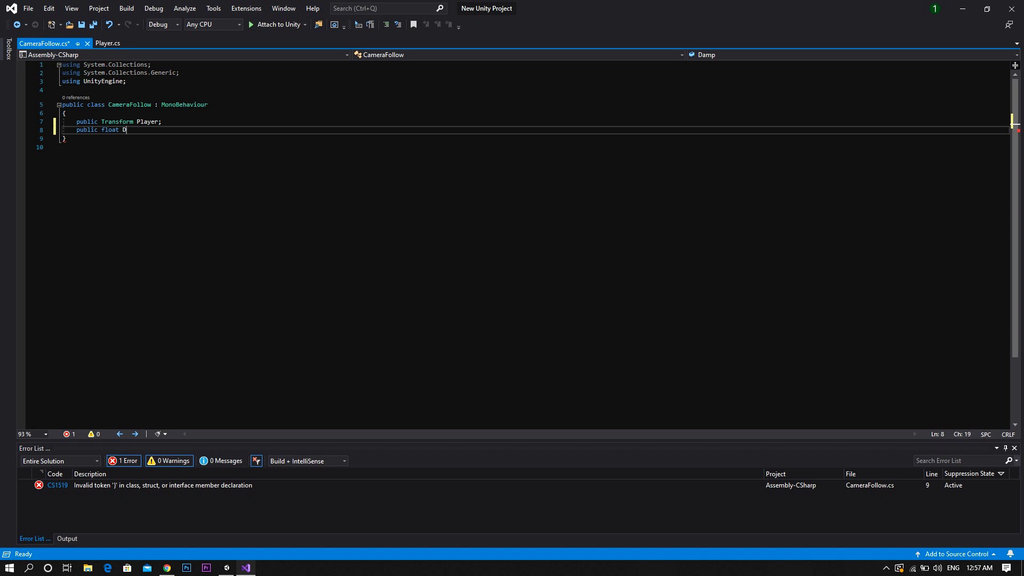
pyautogui.press('Backspace')
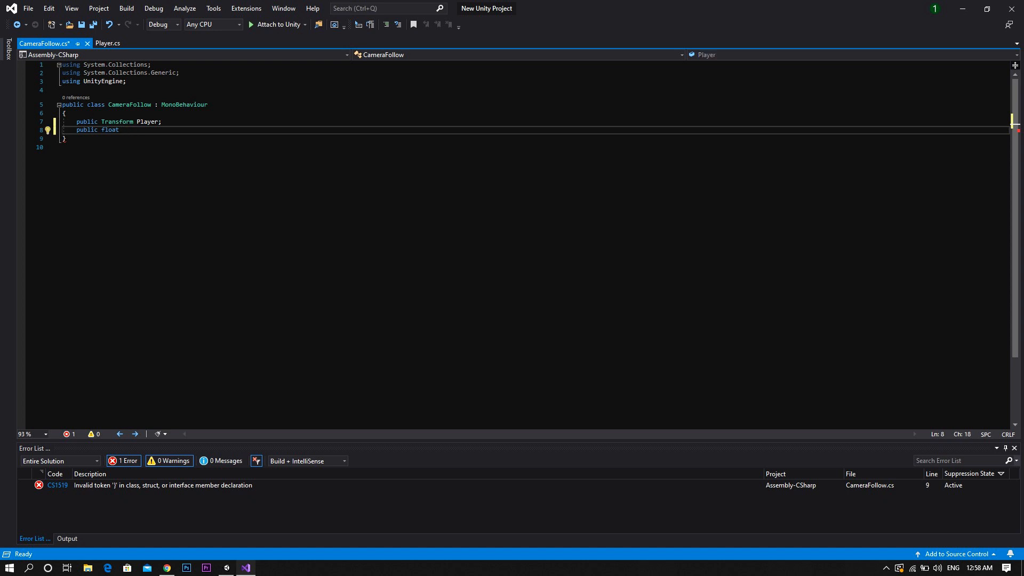
pyautogui.write('Follow')
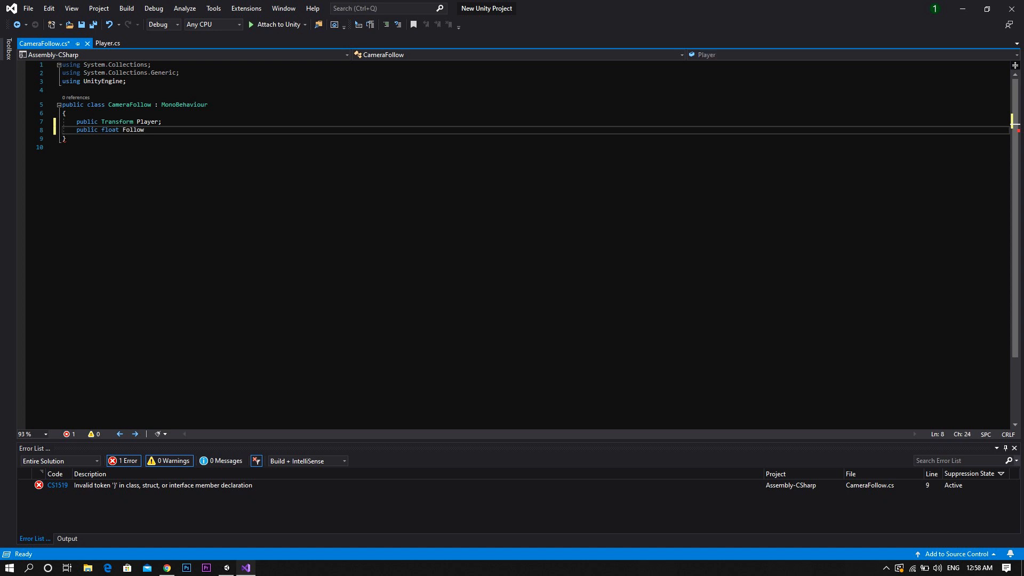
pyautogui.write('Speed;')
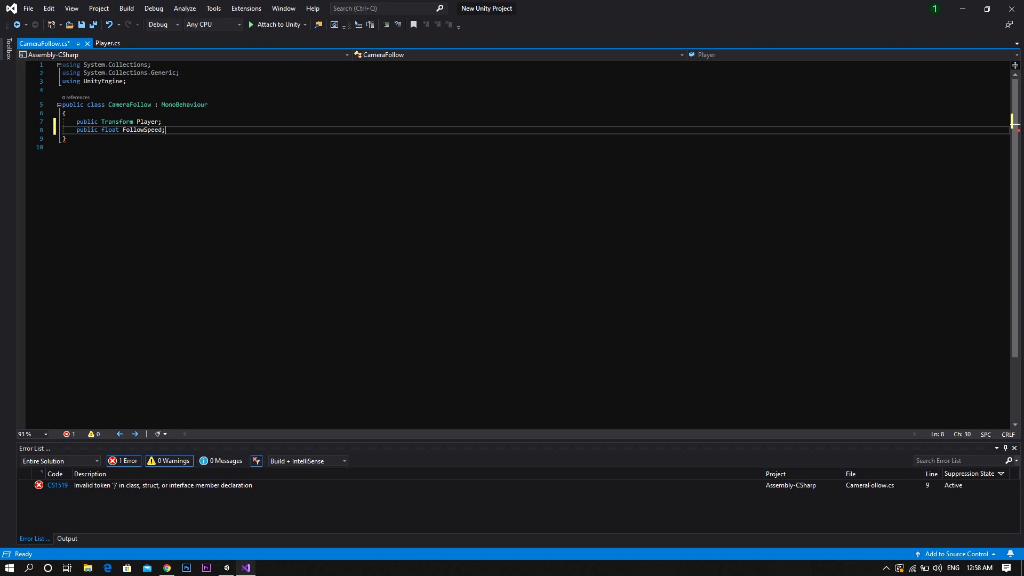
pyautogui.press('enter')
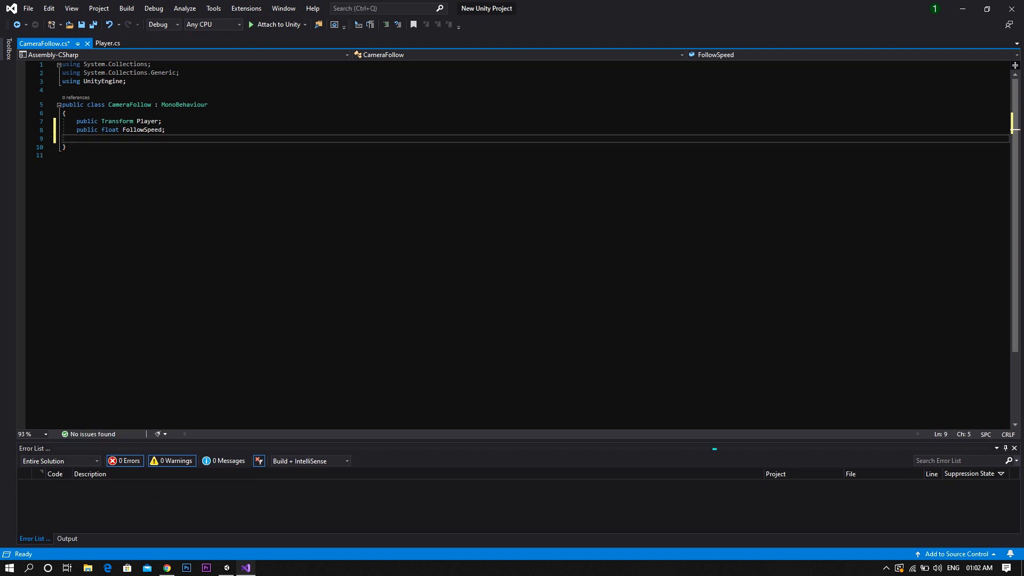
# Step: Declare Vector3 NewPosition and Vector3 SmoothedPosition fields, then begin a void method
pyautogui.write('vector3')
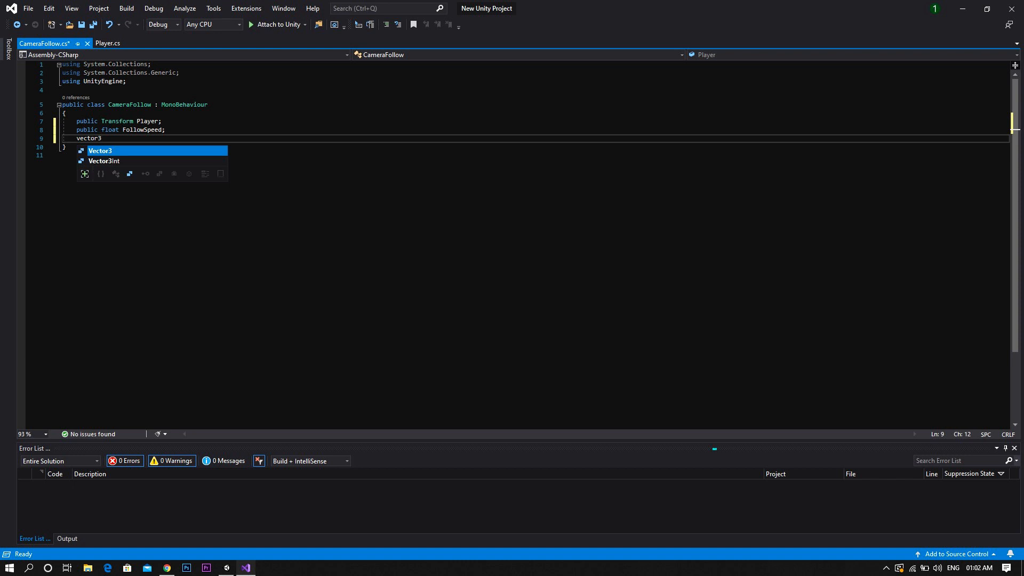
pyautogui.write('New')
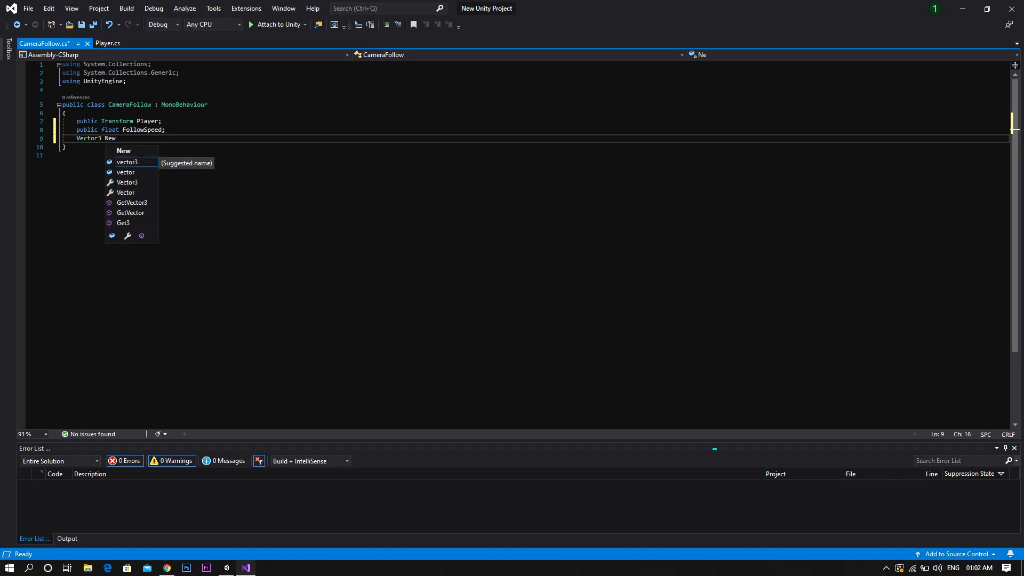
pyautogui.write('Position;')
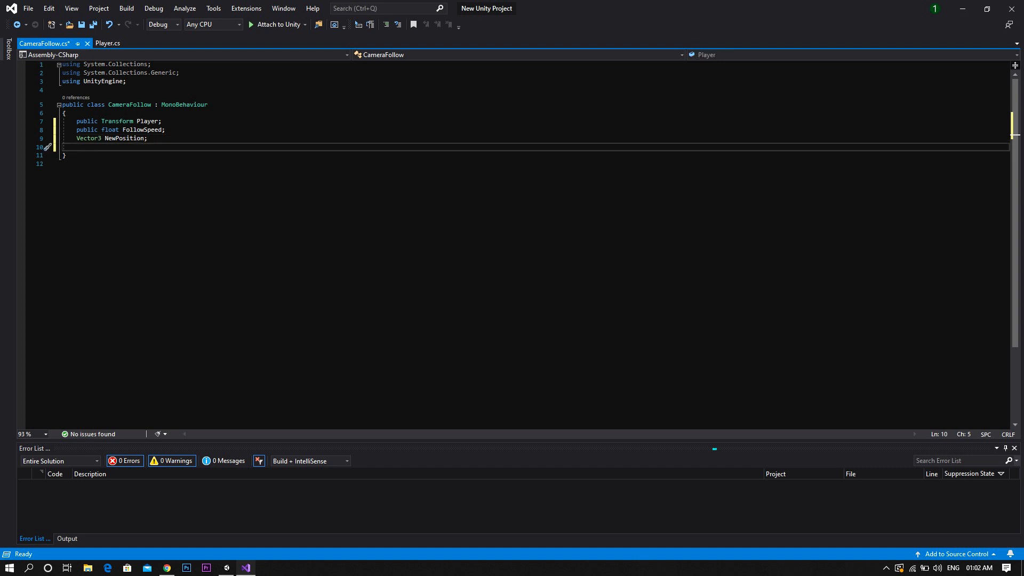
pyautogui.write('vector3 S')
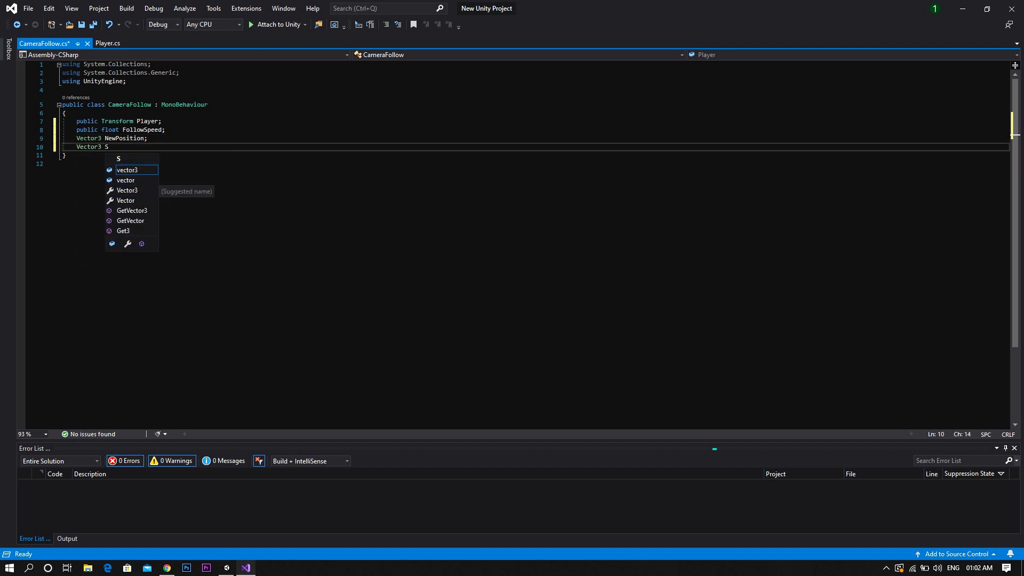
pyautogui.write('moothedP')
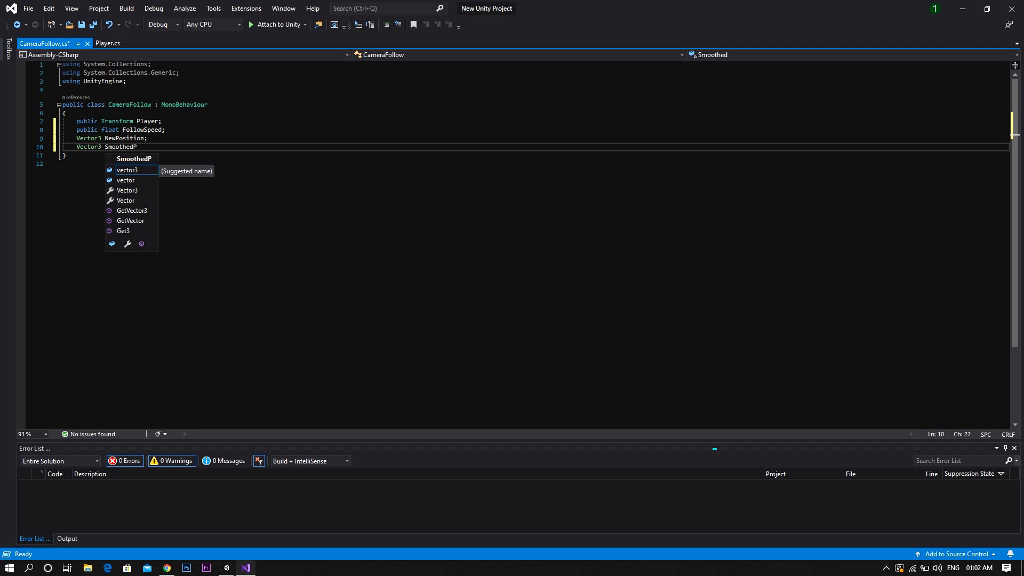
pyautogui.write('ost')
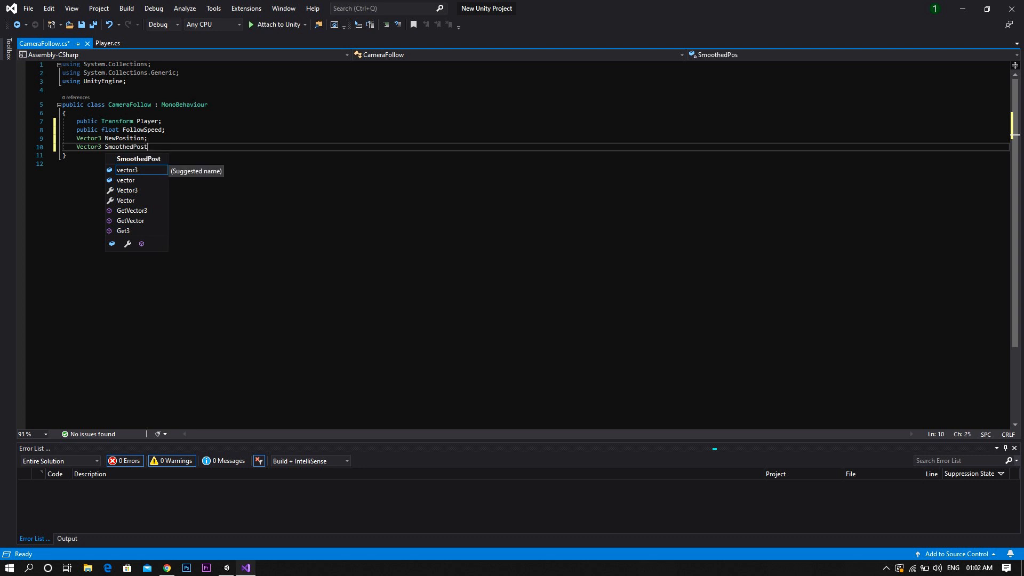
pyautogui.write('ition;')
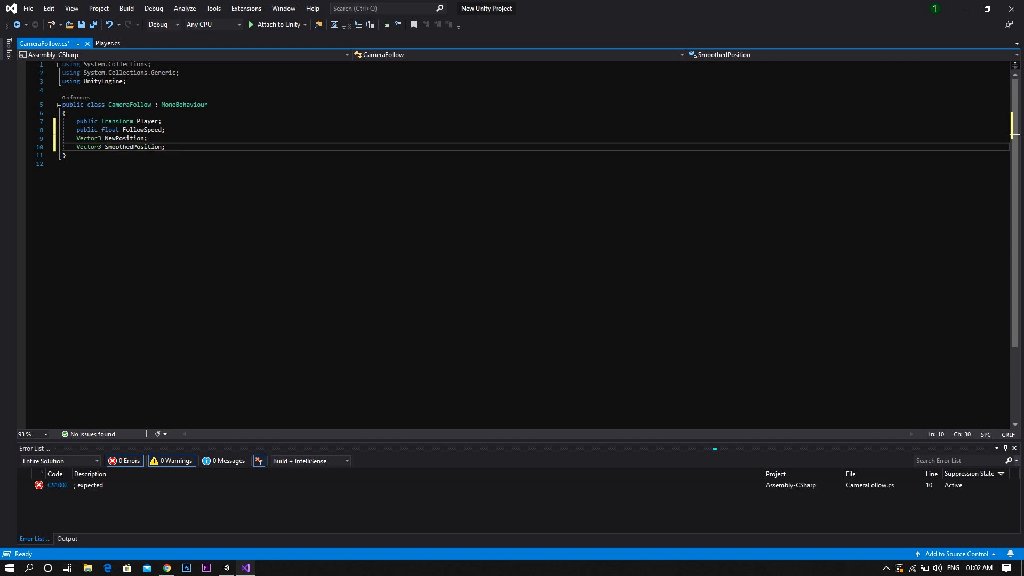
pyautogui.write('void')
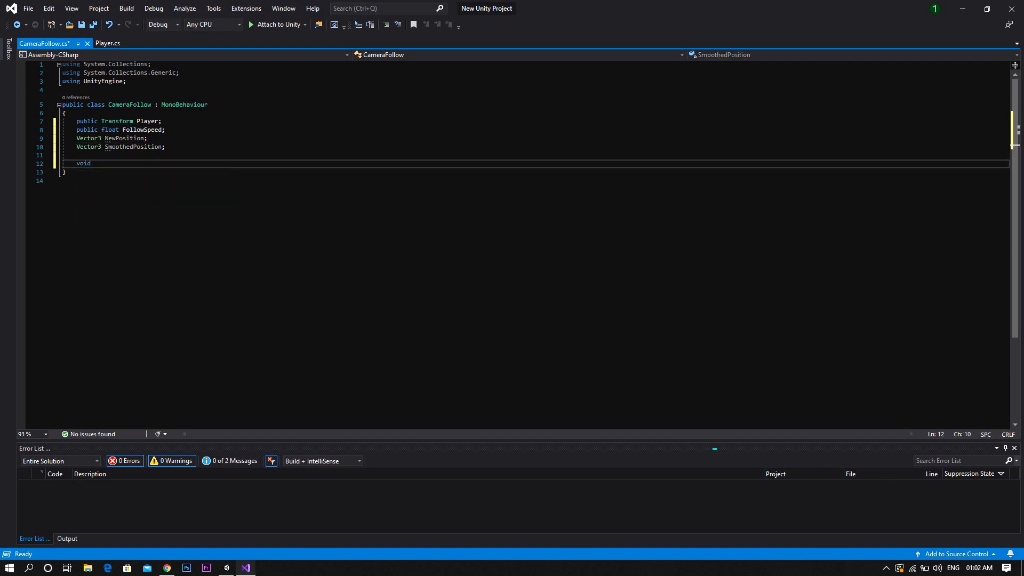
# Step: In FixedUpdate, set NewPosition = new Vector3(Player.position.x, transform.position.y, transform.position.z)
pyautogui.write('fixedUpdate(')
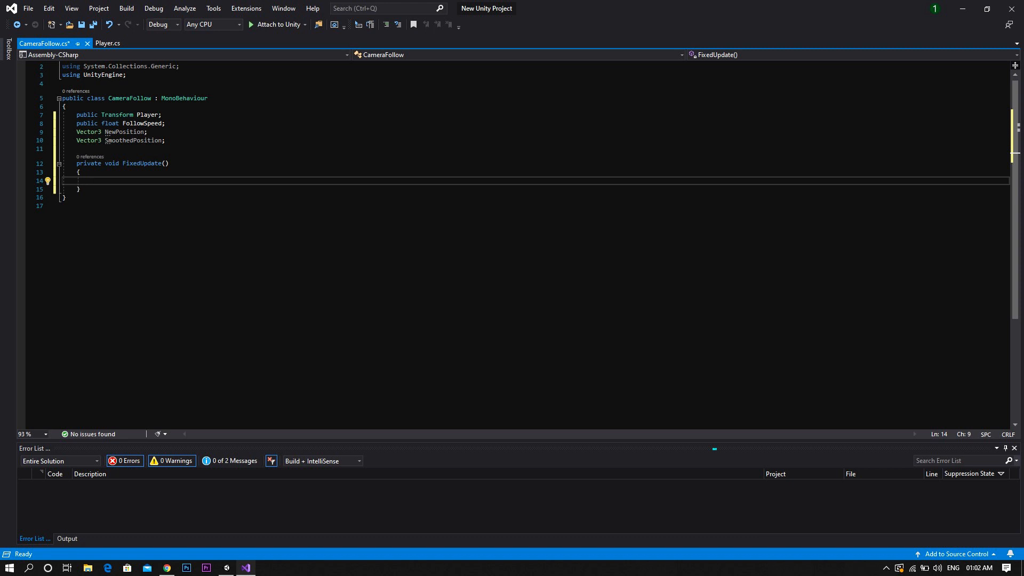
pyautogui.write('NewPosition')
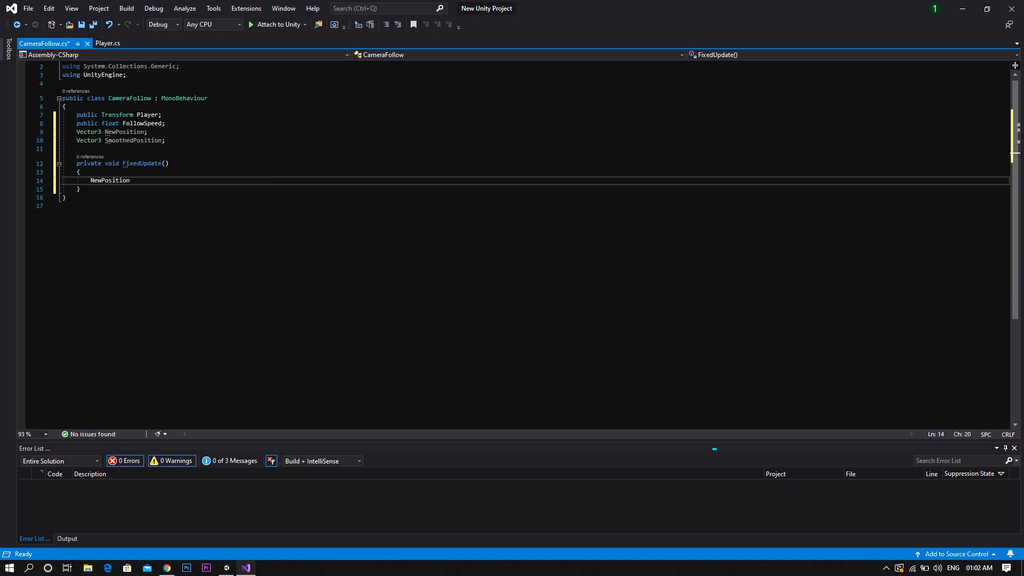
pyautogui.write('= new')
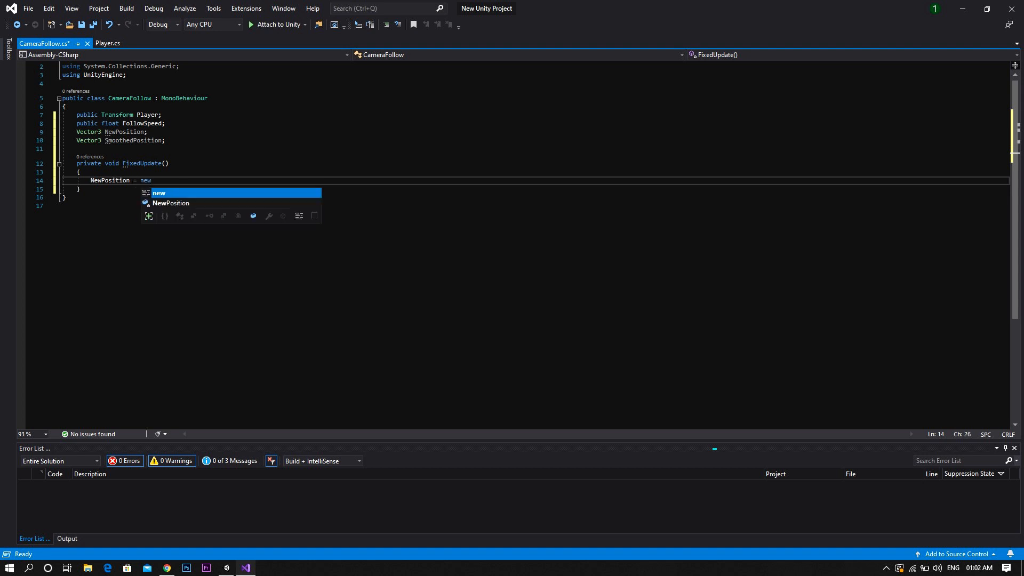
pyautogui.write('vector3')
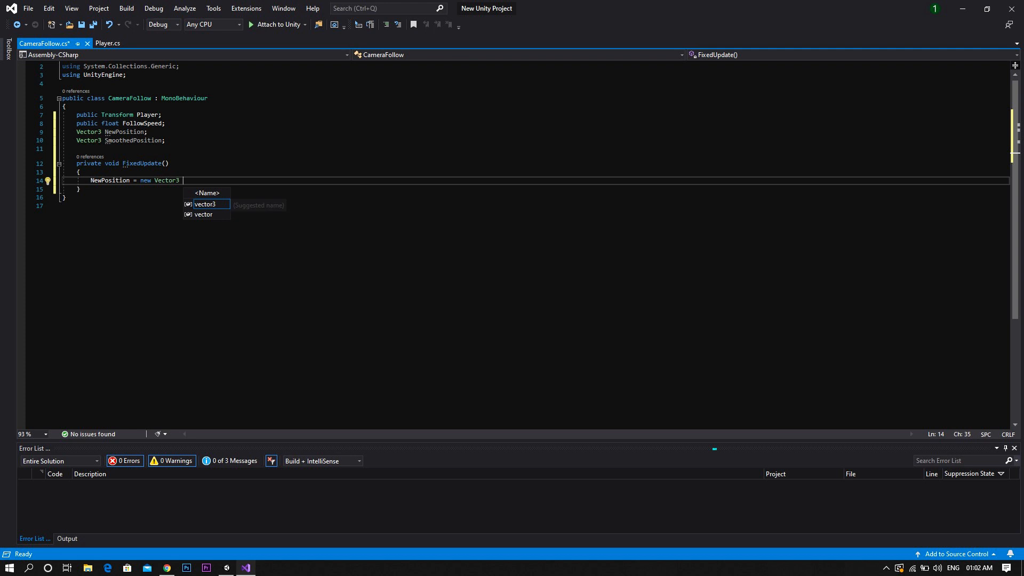
pyautogui.write('(')
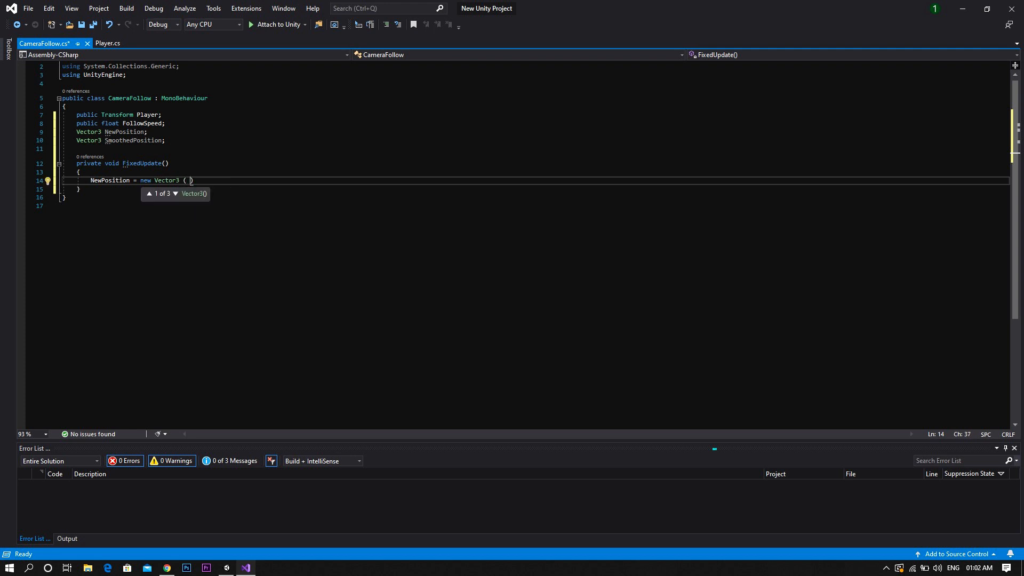
pyautogui.write('Play')
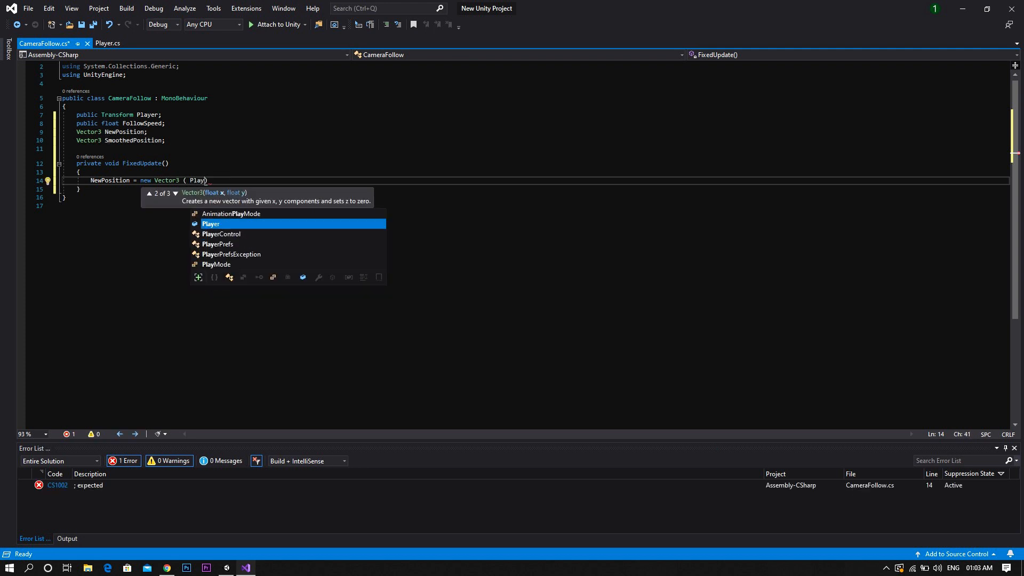
pyautogui.write('.position.x')
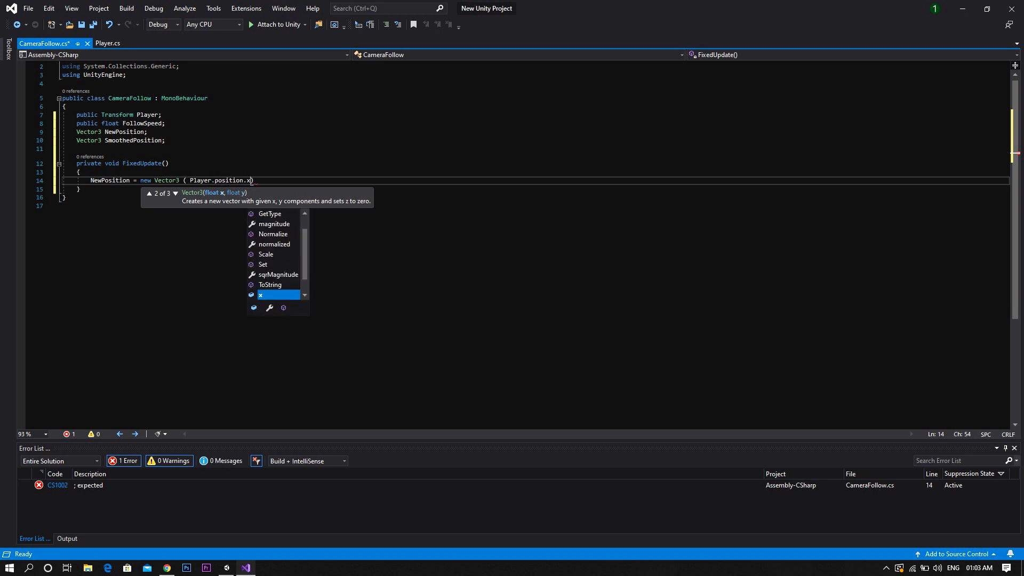
pyautogui.write(', t')
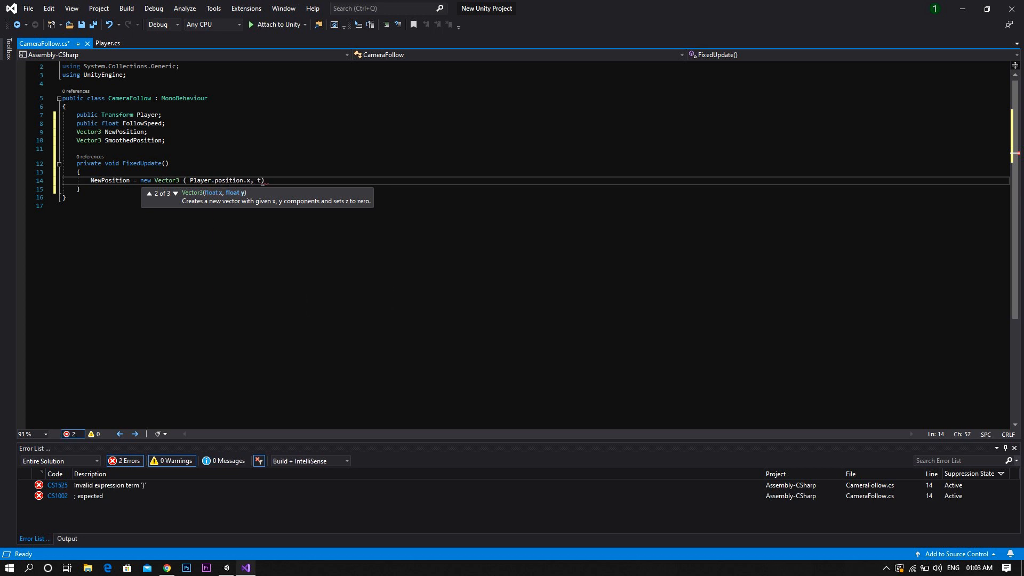
pyautogui.write('ransform.position.')
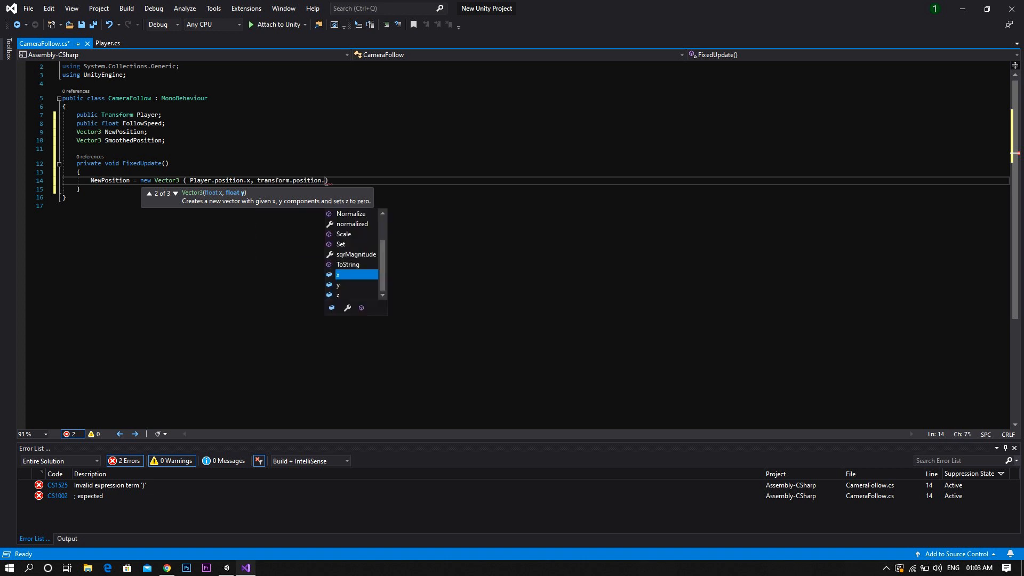
pyautogui.write('y')
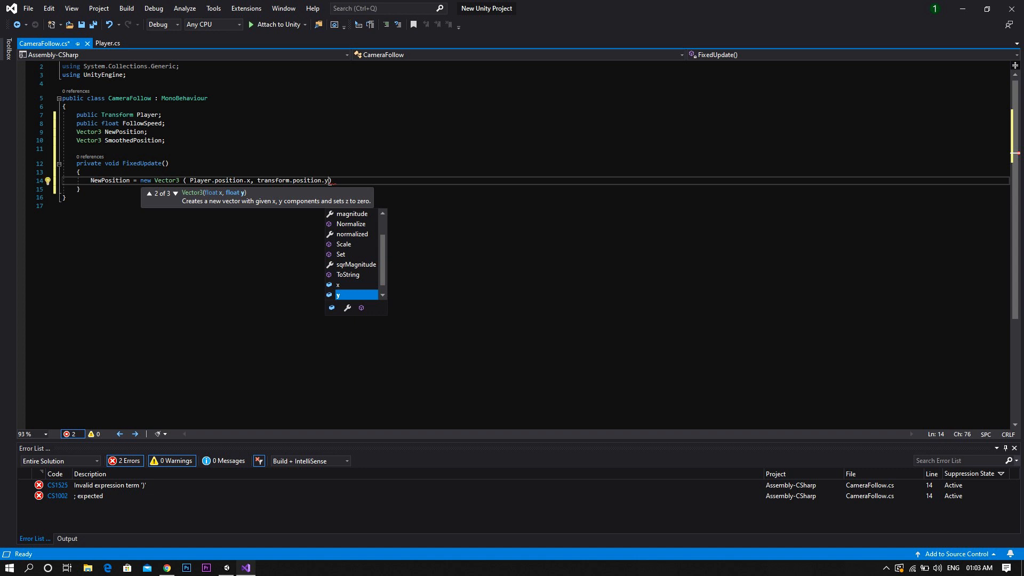
pyautogui.write(', transform.position.z')
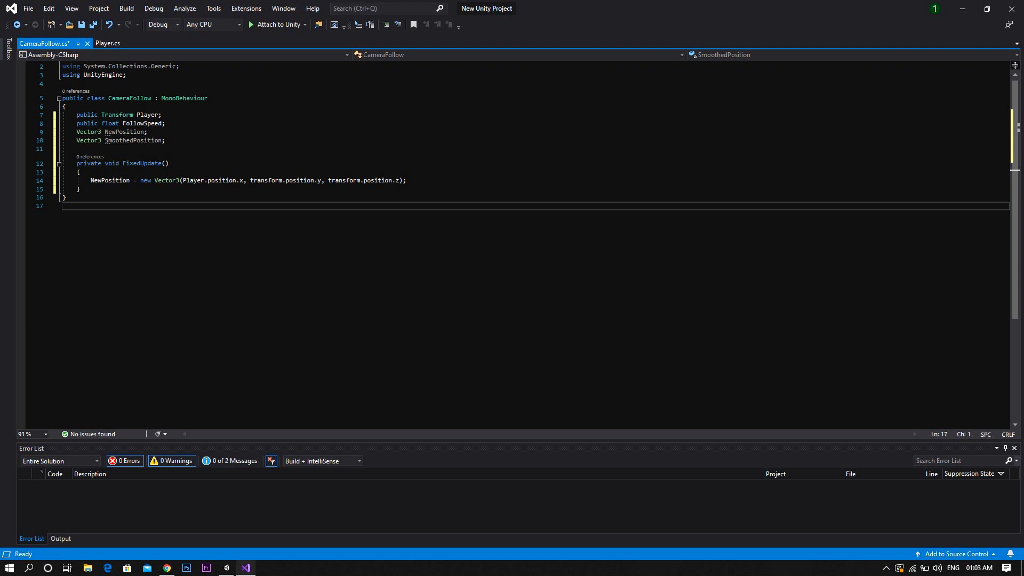
pyautogui.write('S')
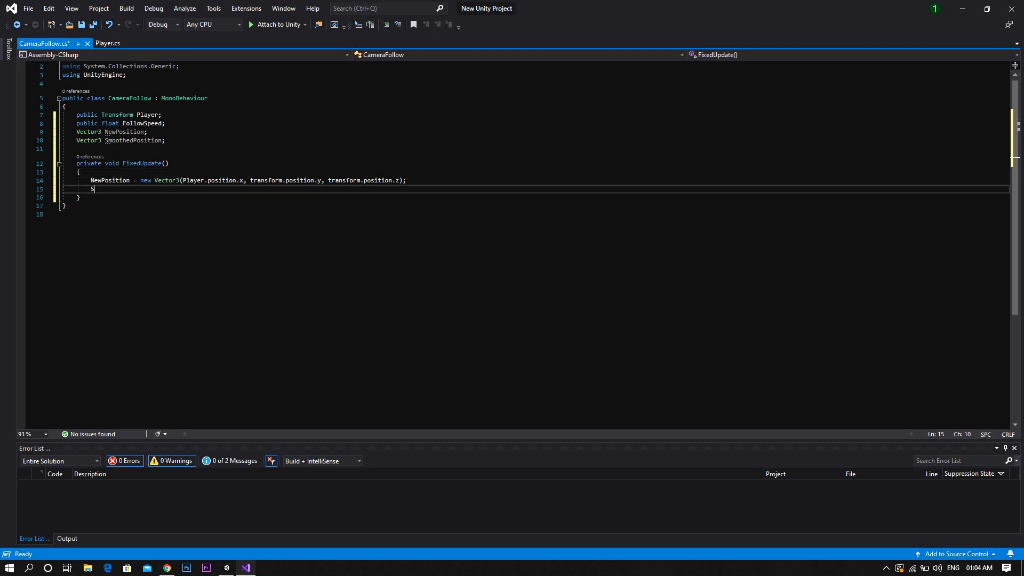
# Step: Set SmoothedPosition = Vector3.Lerp(transform.position, NewPosition, FollowSpeed * Time.deltaTime)
pyautogui.write('SmoothedPosition = Vector3')
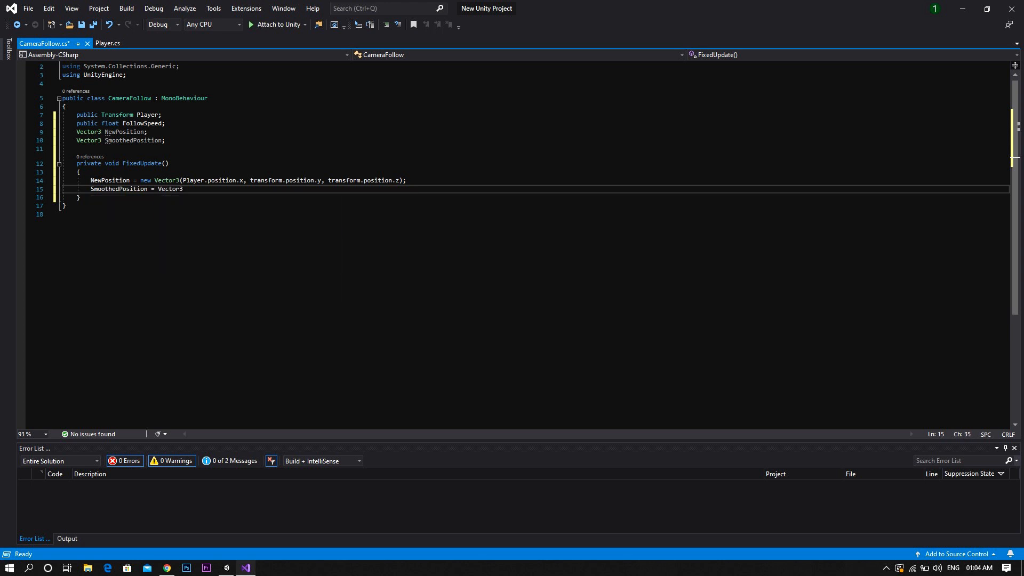
pyautogui.write('.Lerp(')
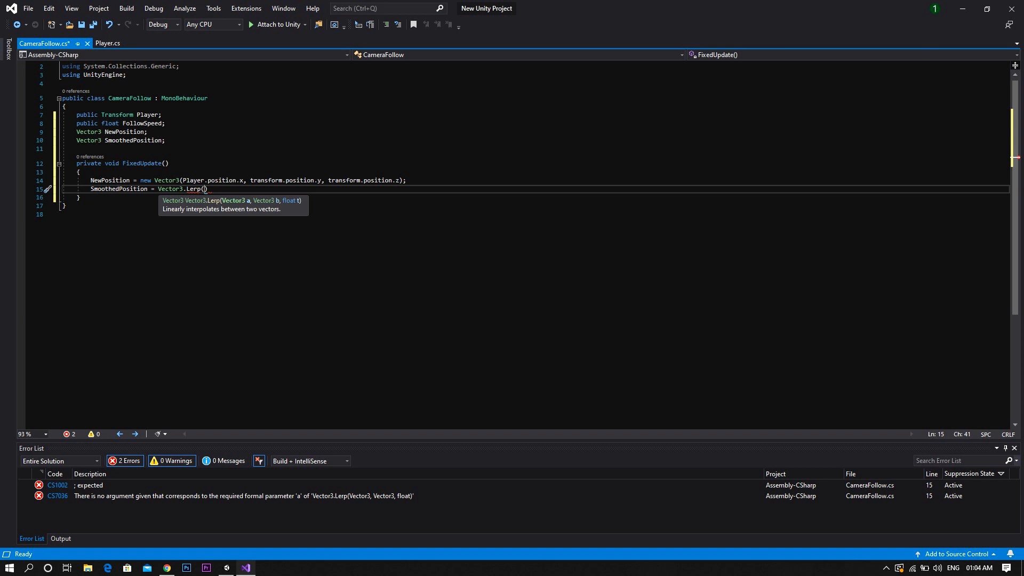
pyautogui.write('trans')
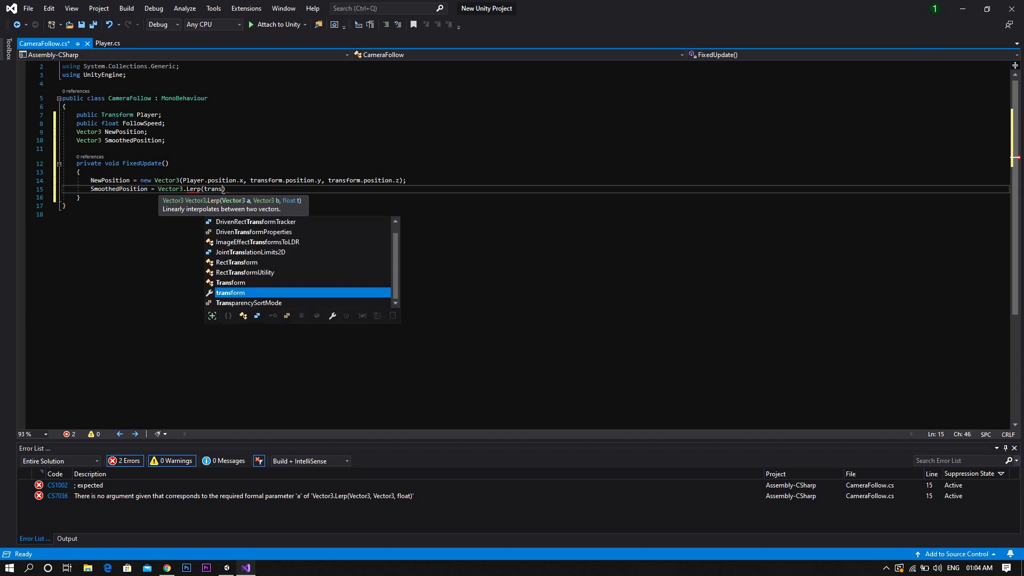
pyautogui.write('.position')
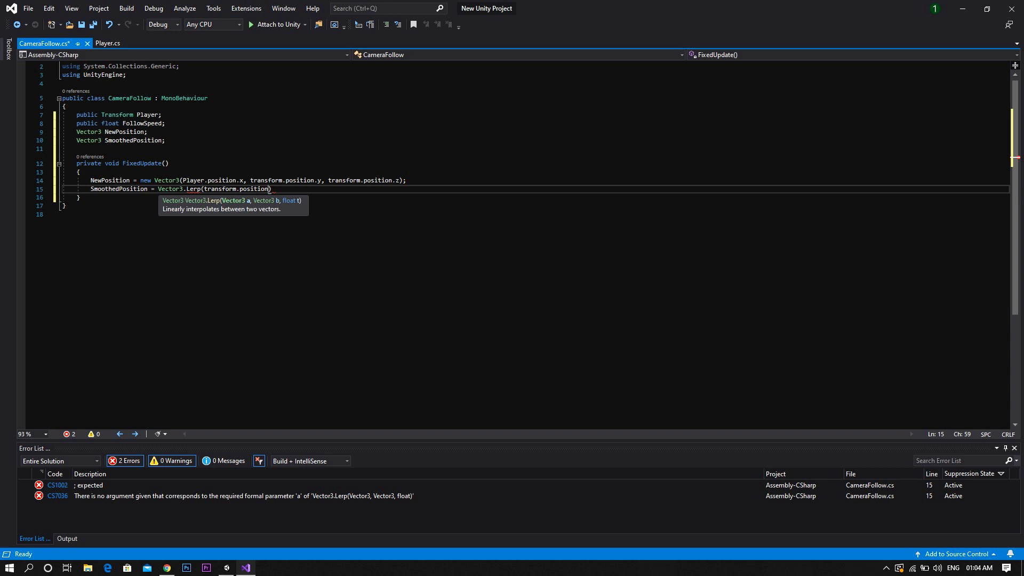
pyautogui.write(',')
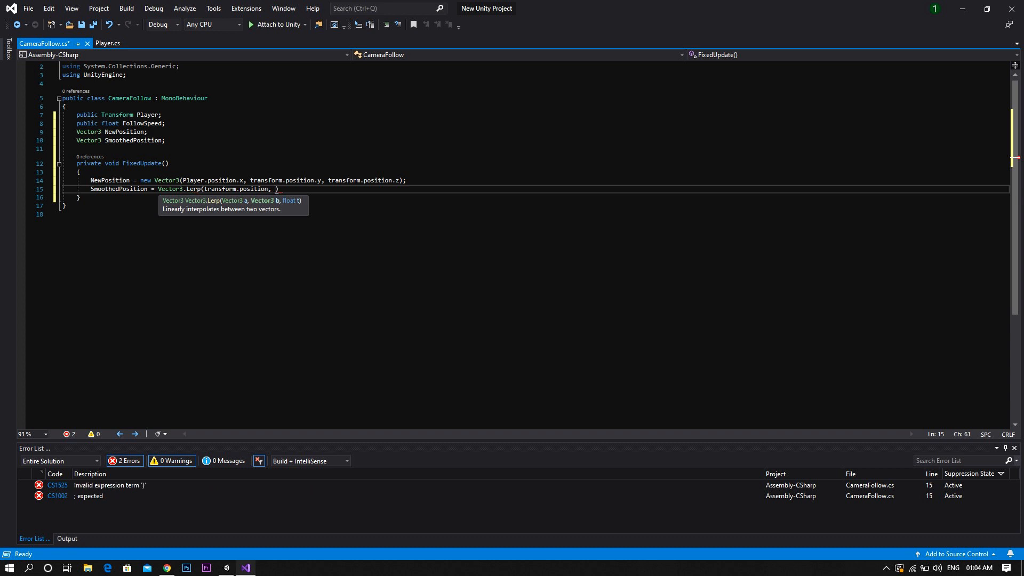
pyautogui.write('NewPosition,')
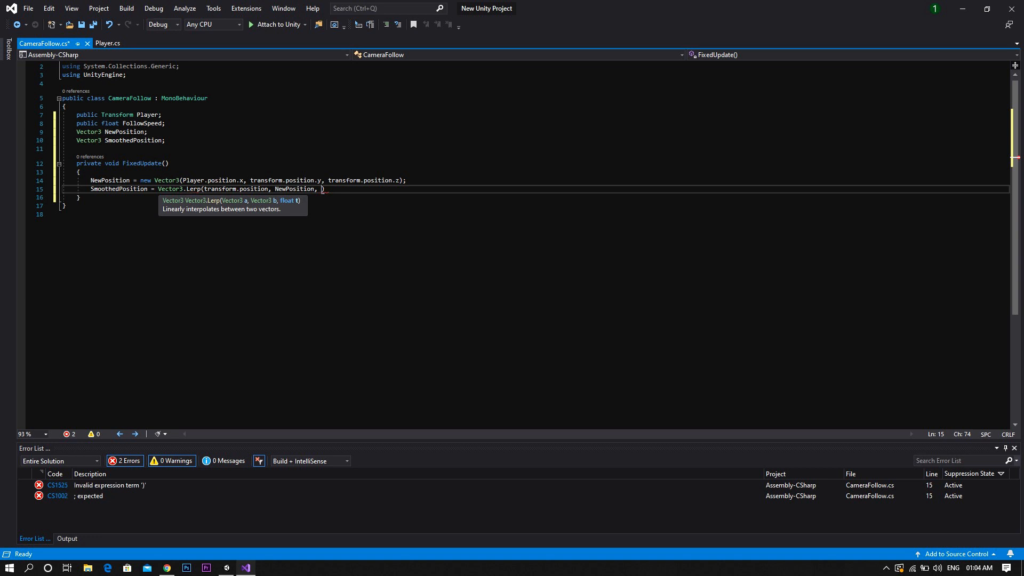
pyautogui.write('FollowSpeed *')
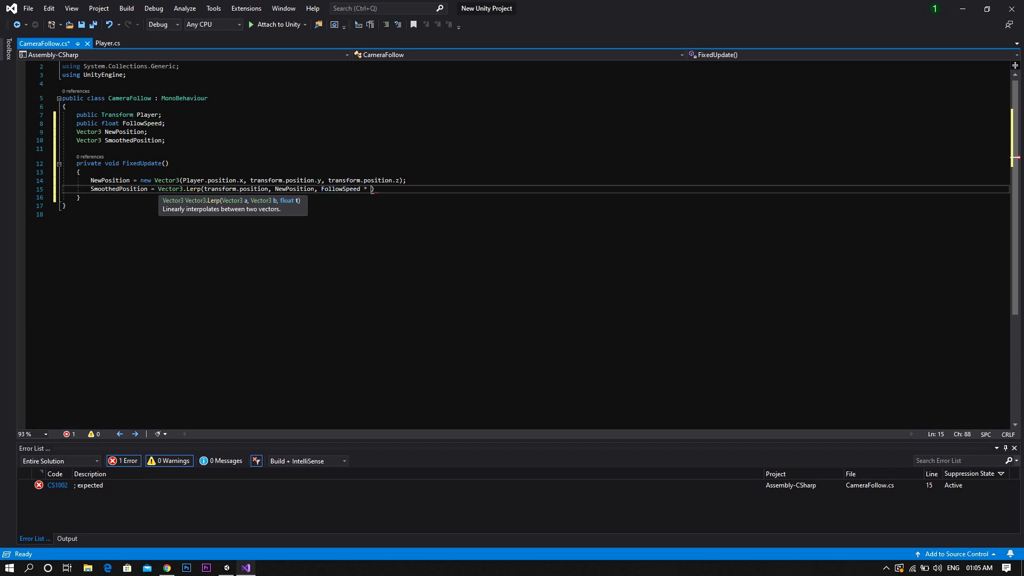
pyautogui.write('Time.deltaTime')
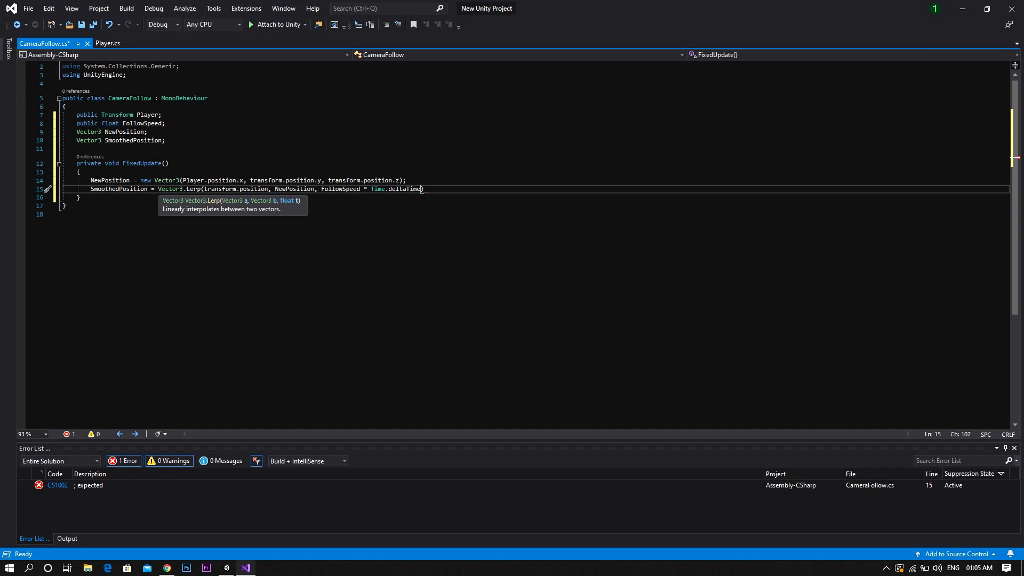
pyautogui.write(';')
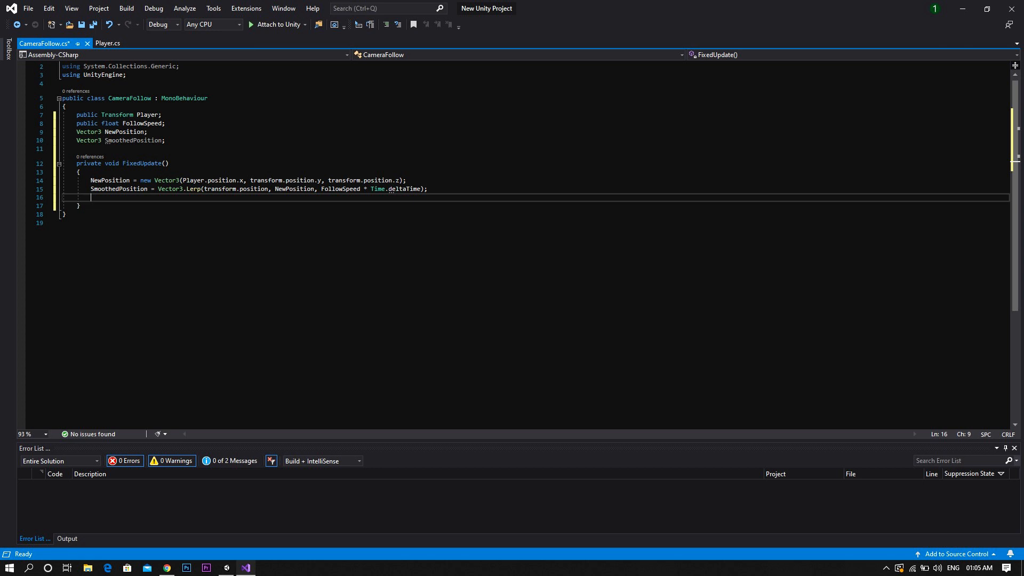
# Step: Add 'transform.position = SmoothedPosition;' to FixedUpdate and save the script
pyautogui.write('transform.')
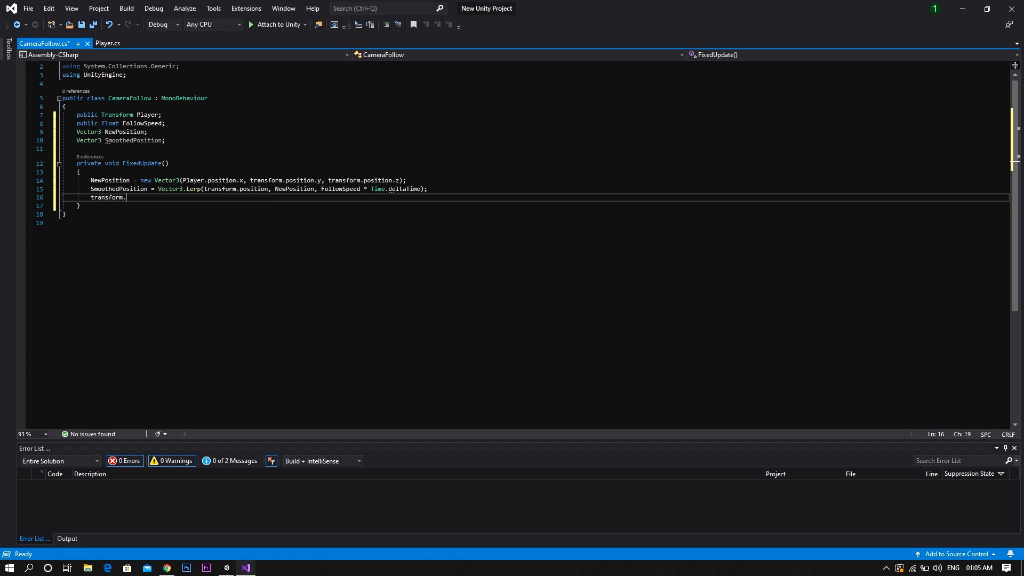
pyautogui.write('position')
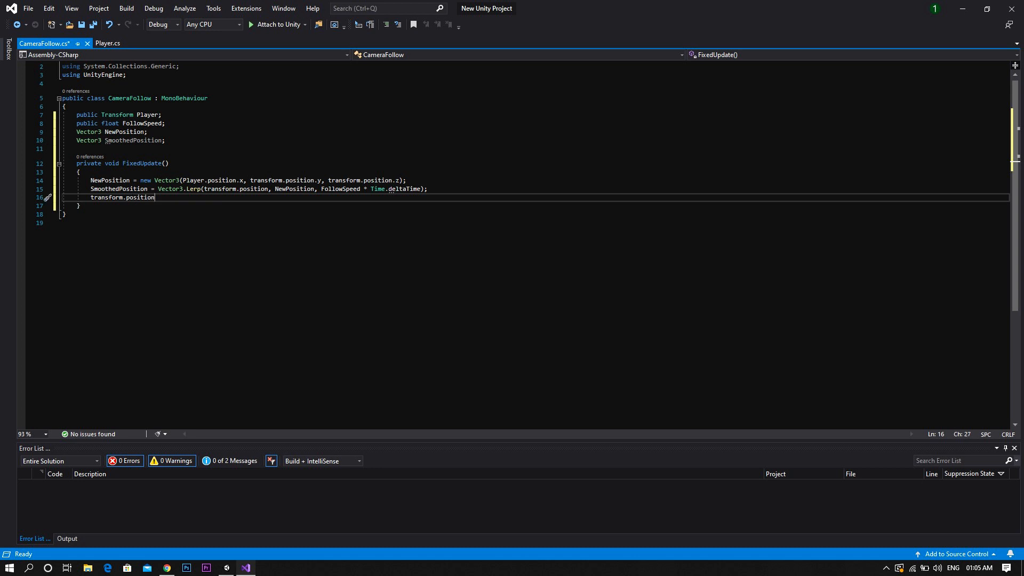
pyautogui.write('=')
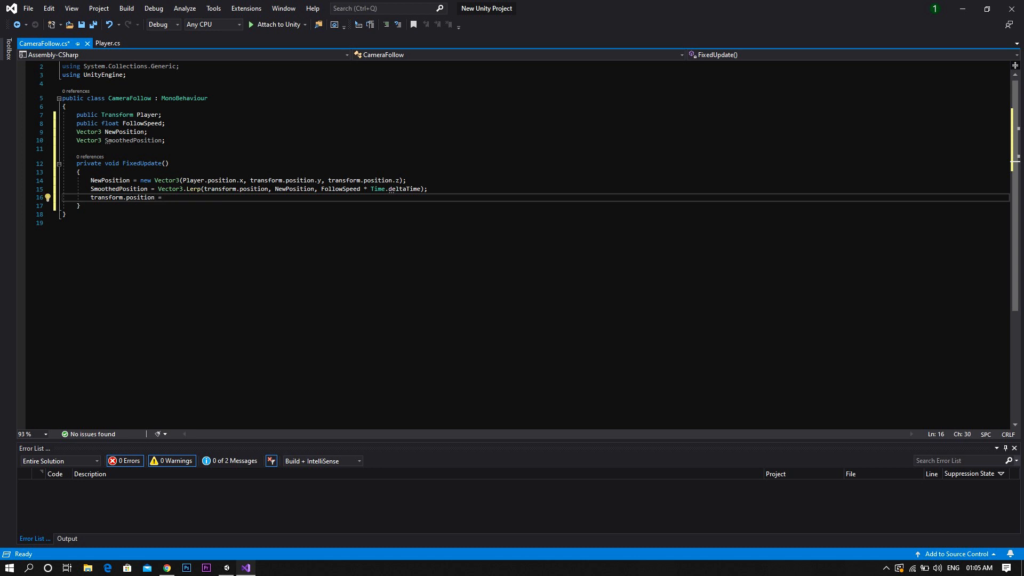
pyautogui.write('Smoothed')
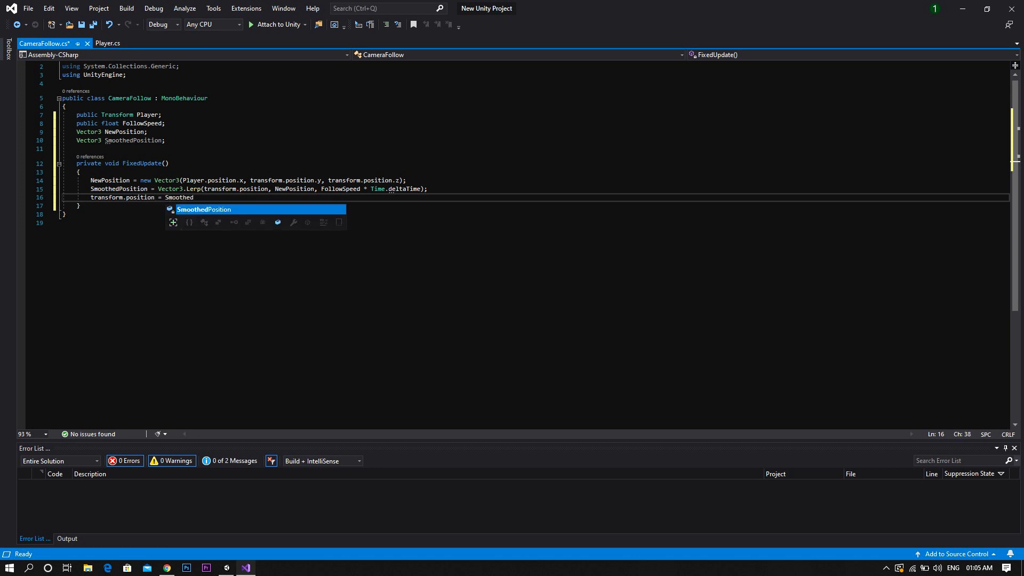
pyautogui.press('Tab')
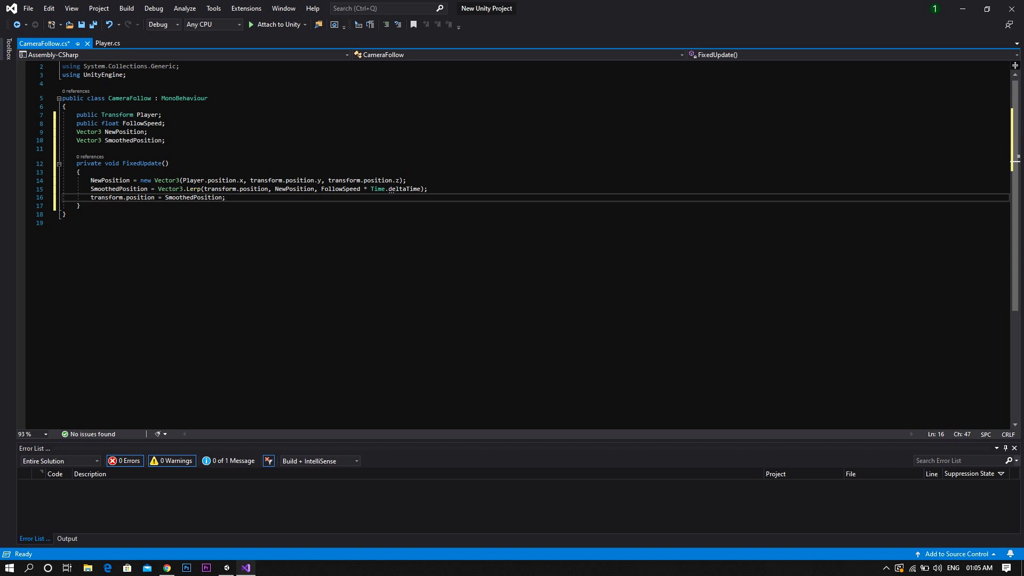
pyautogui.press('ctrl+s')
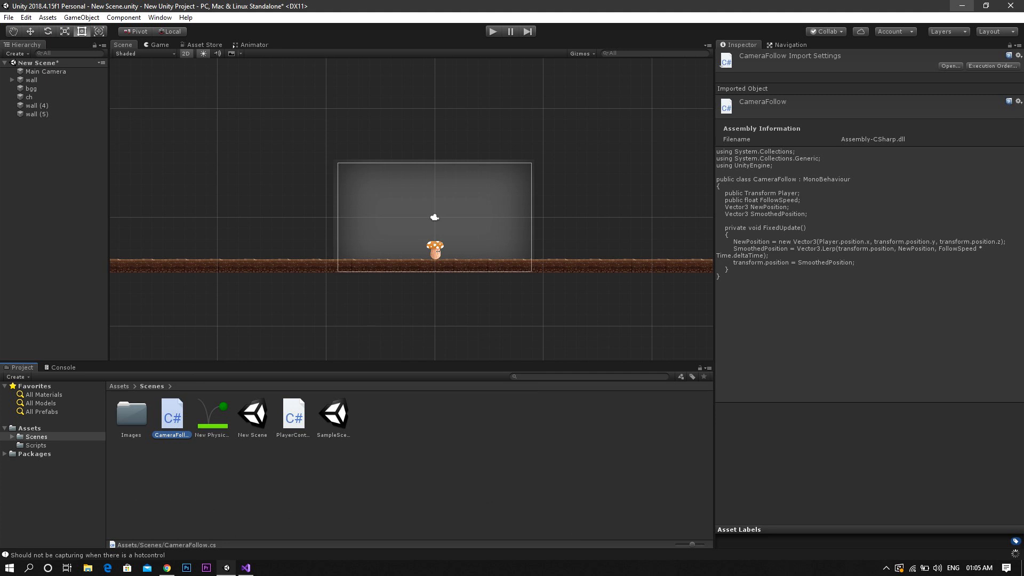
# Step: On Main Camera, set Camera Follow's Player to ch with follow speed 7.5
pyautogui.click(46, 70)
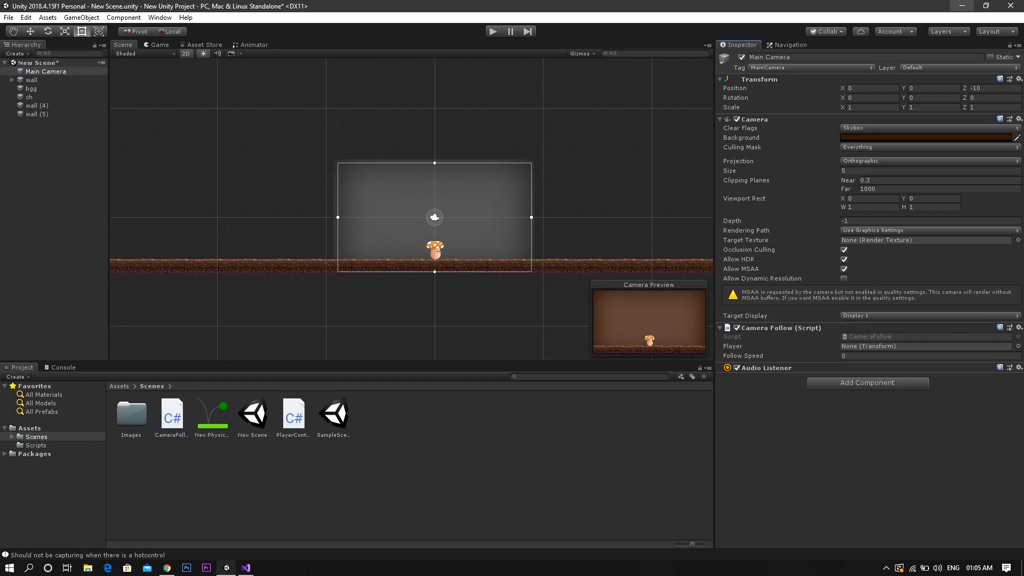
pyautogui.click(924, 346)
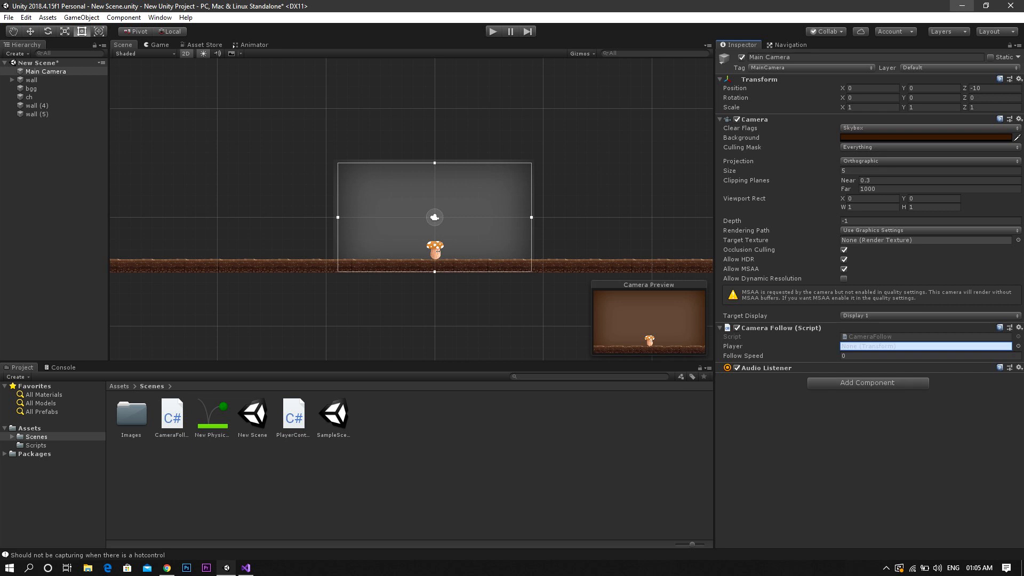
pyautogui.click(492, 31)
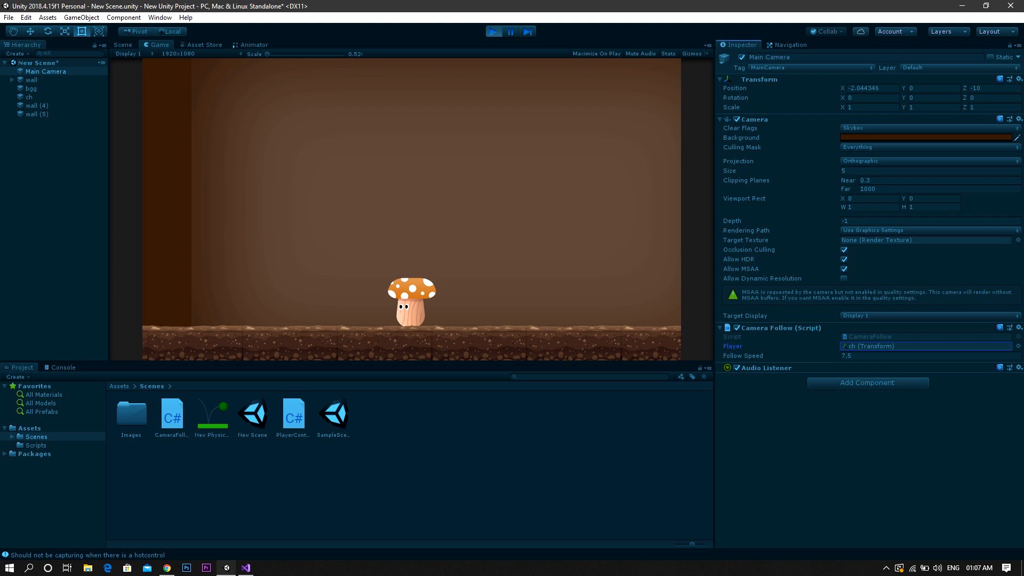
# Step: While the game runs, set Follow Speed to 3, then to 16
pyautogui.click(914, 355)
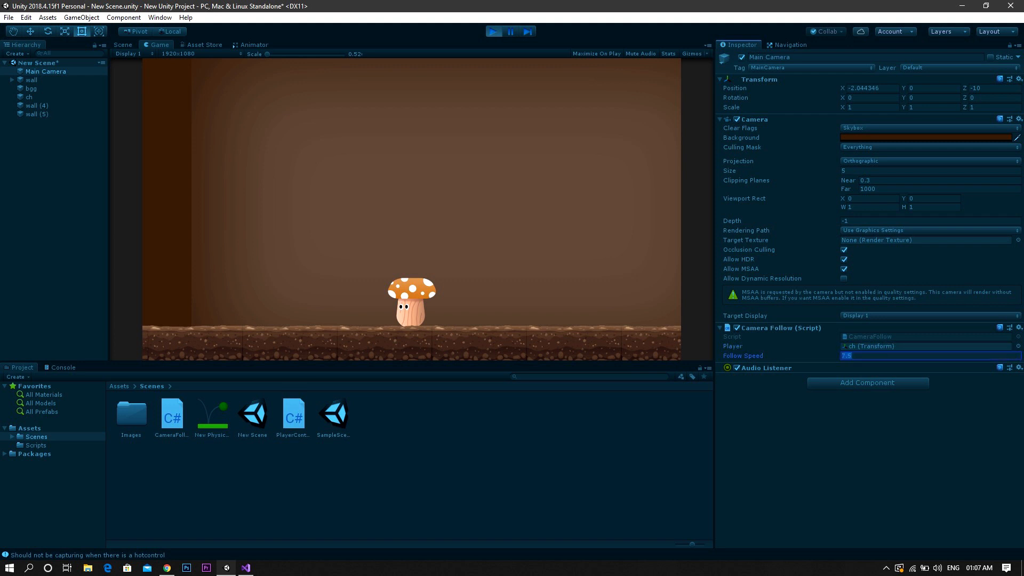
pyautogui.write('3')
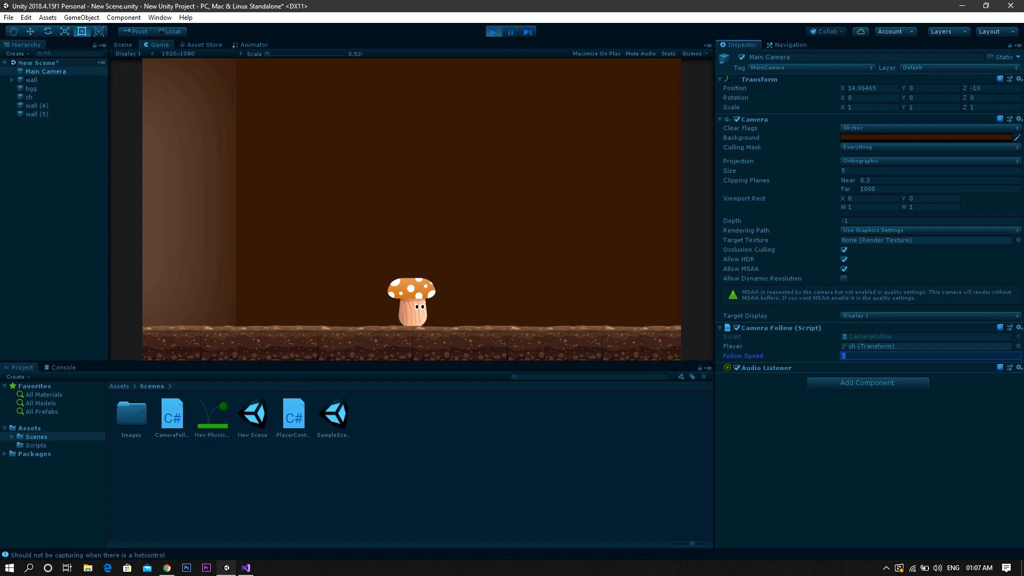
pyautogui.write('16')
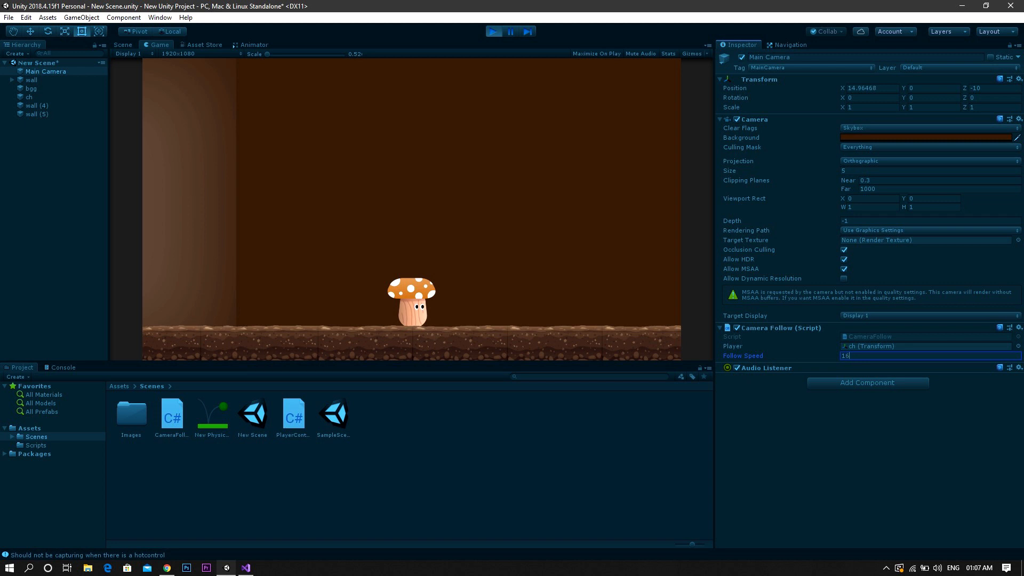